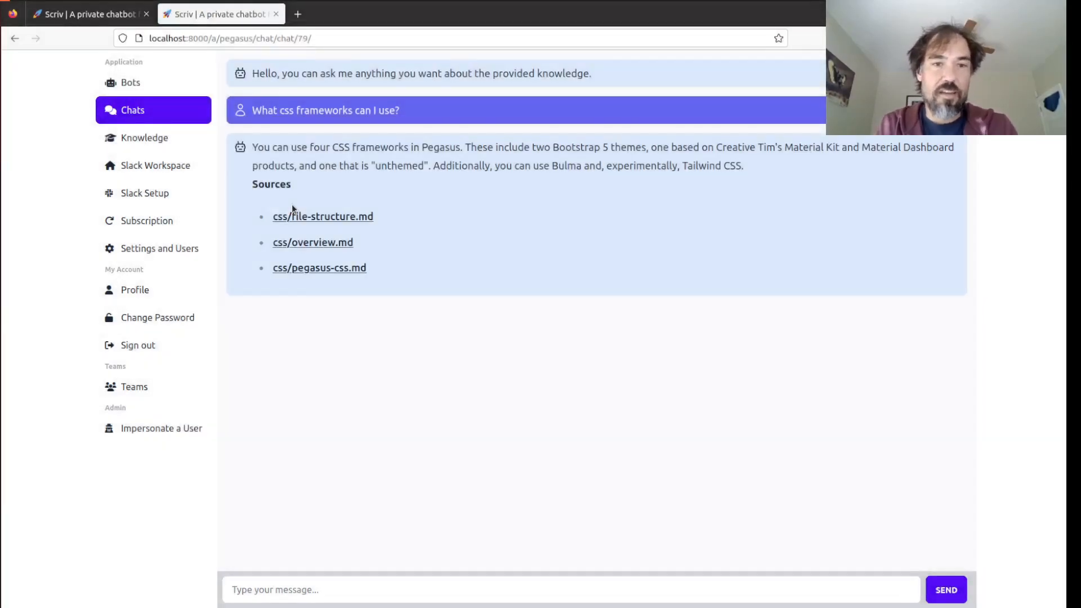
- Change the Chat model's chat_id field type from CharField to UUIDField
left_click(449, 38)
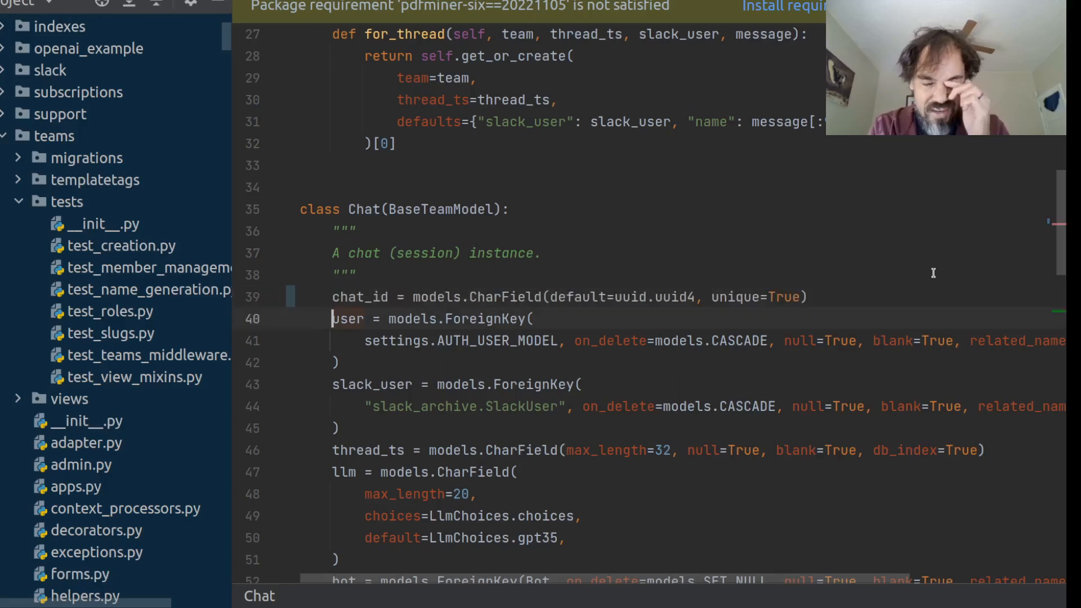
left_click(360, 297)
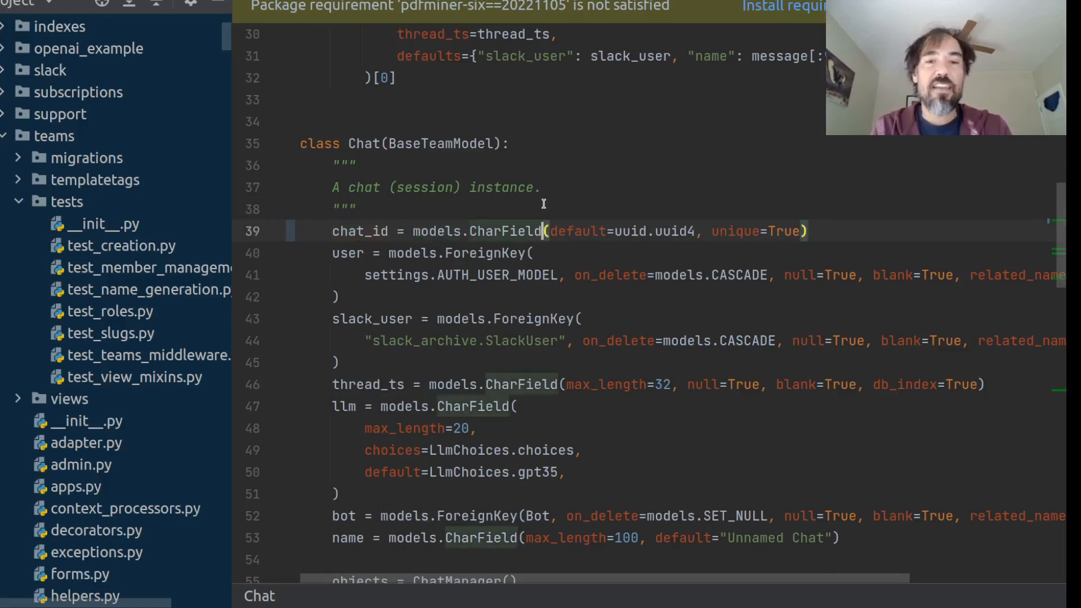
type("Uu")
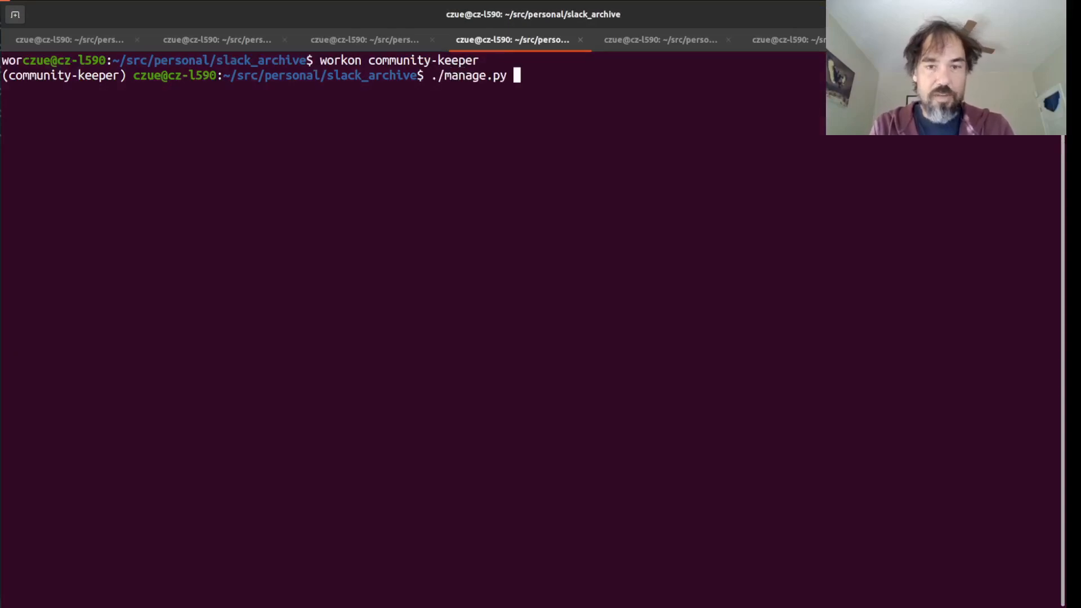
- Run makemigrations, then check the chat_id UUIDField in the Chat model against the warning
type("makemigrations")
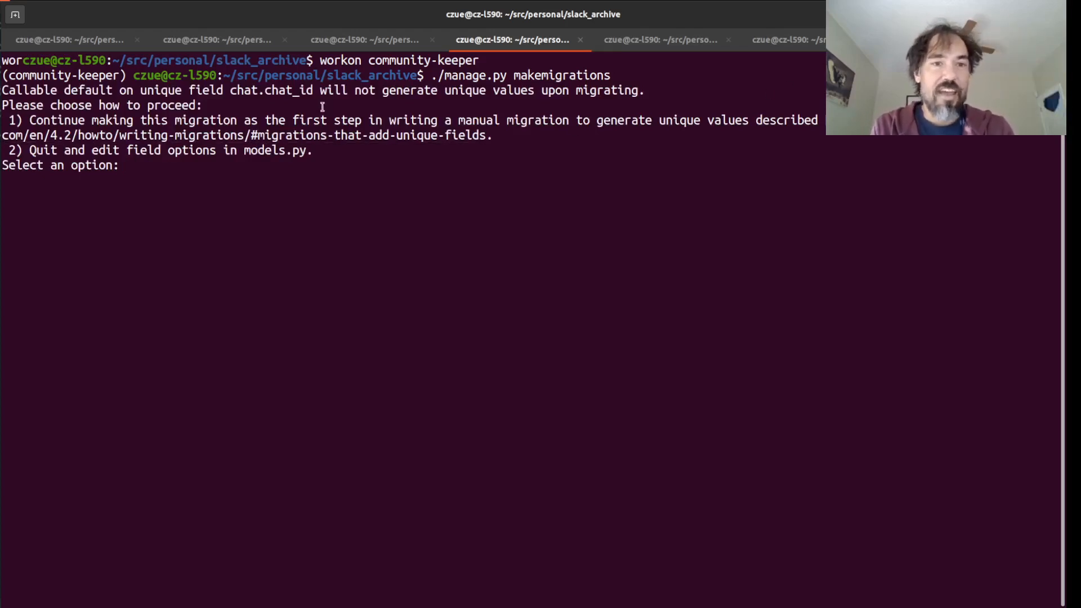
mouse_move(461, 136)
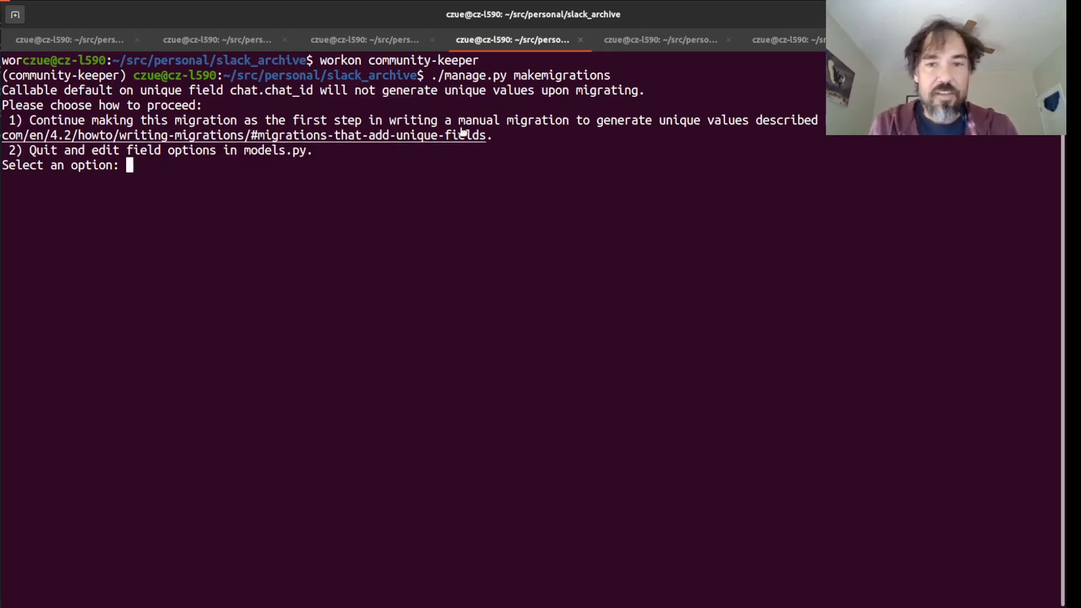
key("alt+Tab")
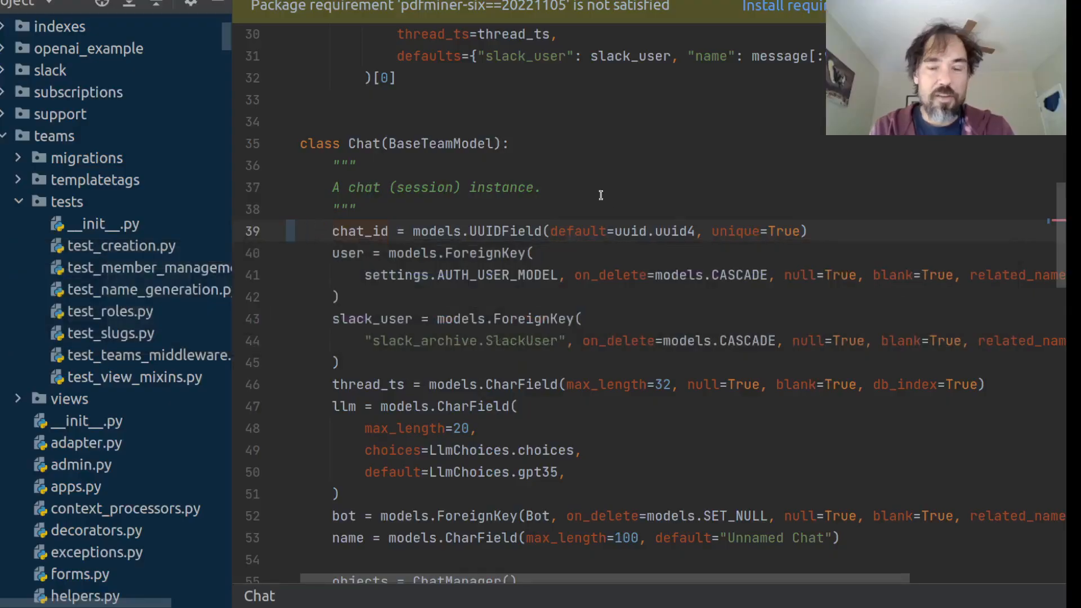
mouse_move(669, 230)
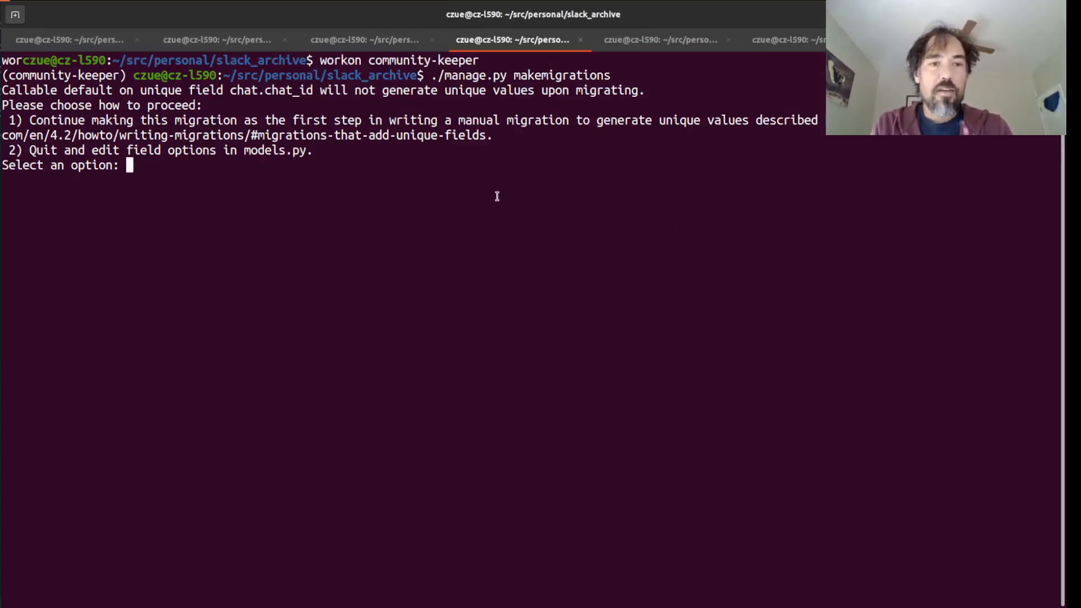
- Open the unique-fields migration docs, then choose option 1 to create 0005_chat_chat_id.py
right_click(322, 141)
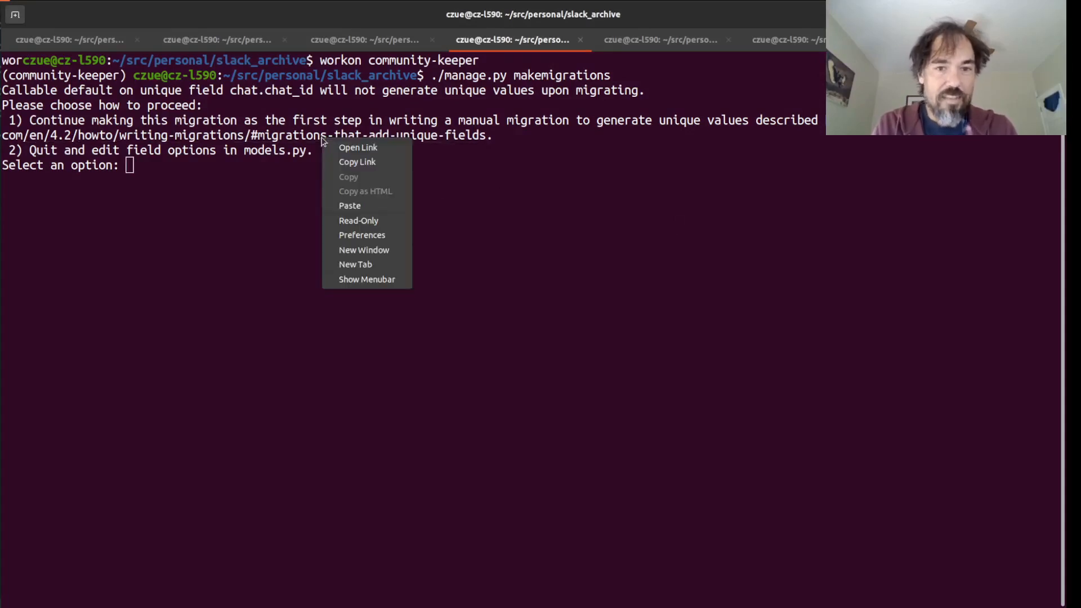
left_click(366, 157)
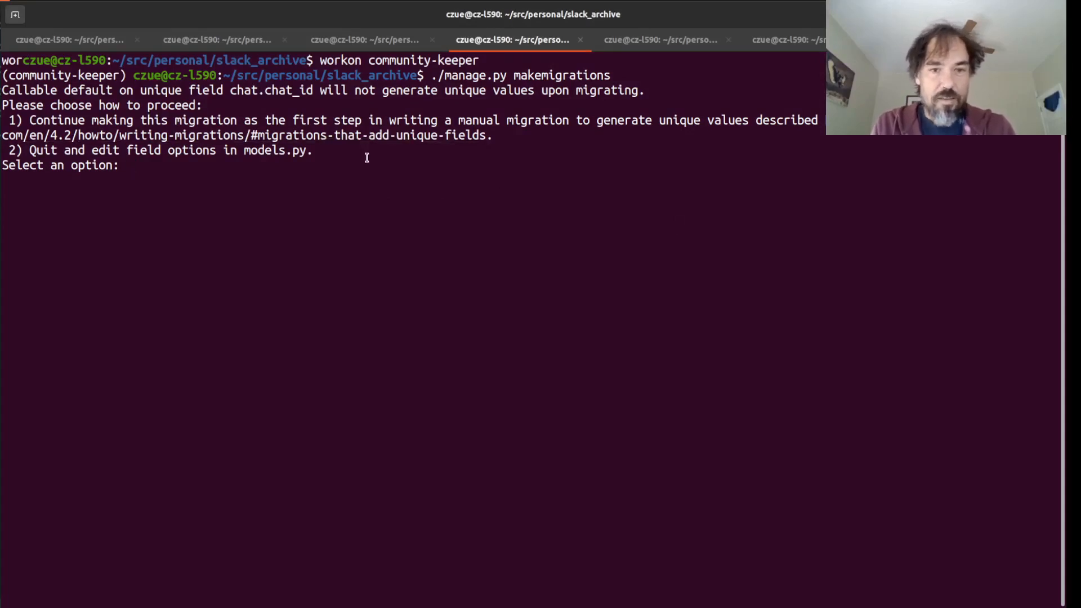
key("alt+Tab")
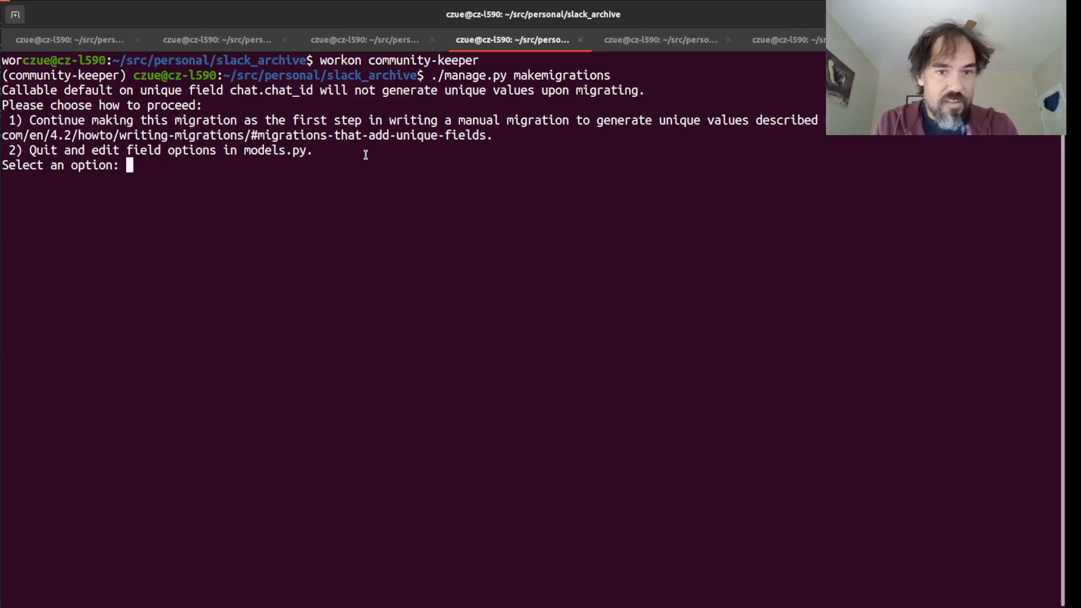
type("1")
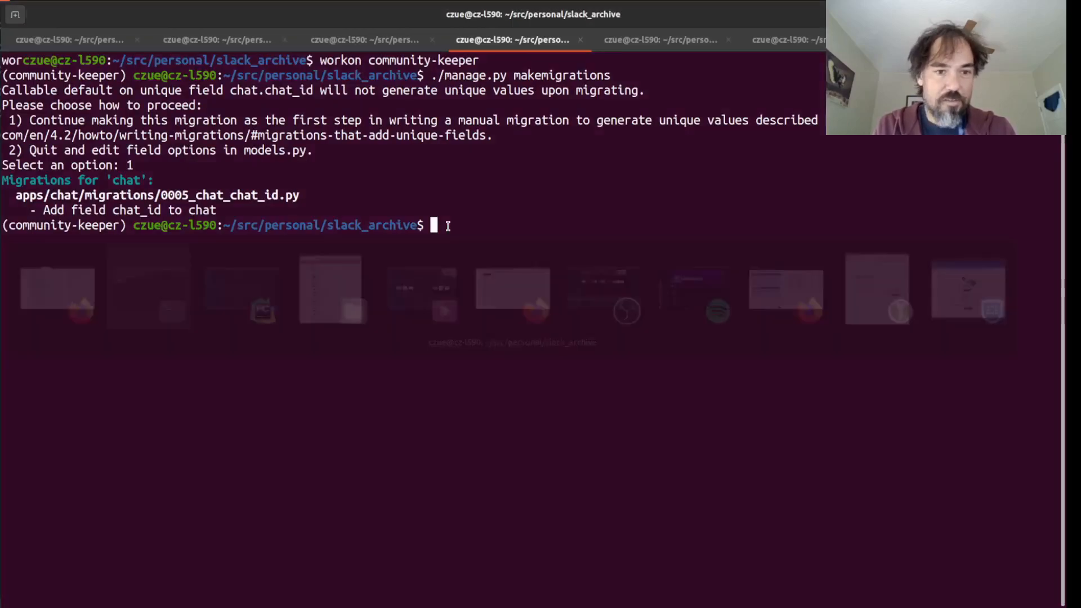
- Generate empty chat migrations with ./manage.py makemigrations chat --empty
type("./manage.py")
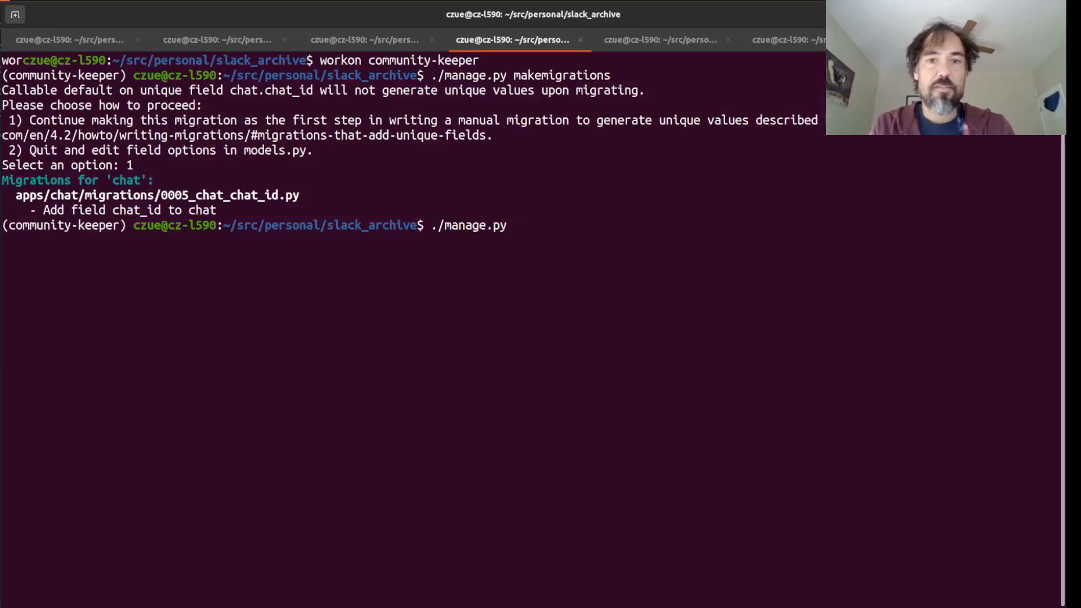
type("makemigrations")
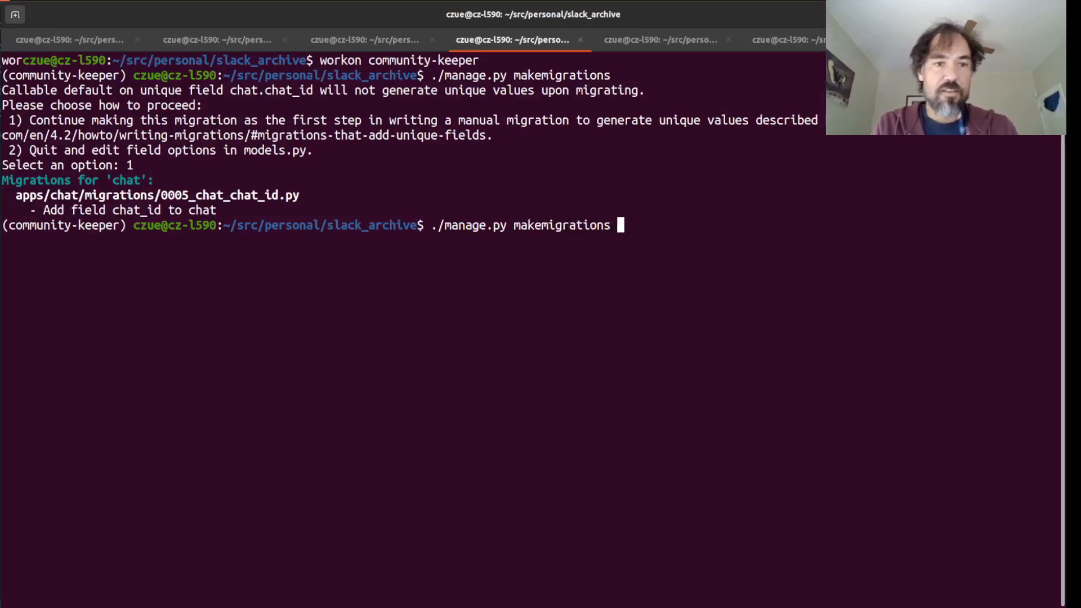
type("chat --empty")
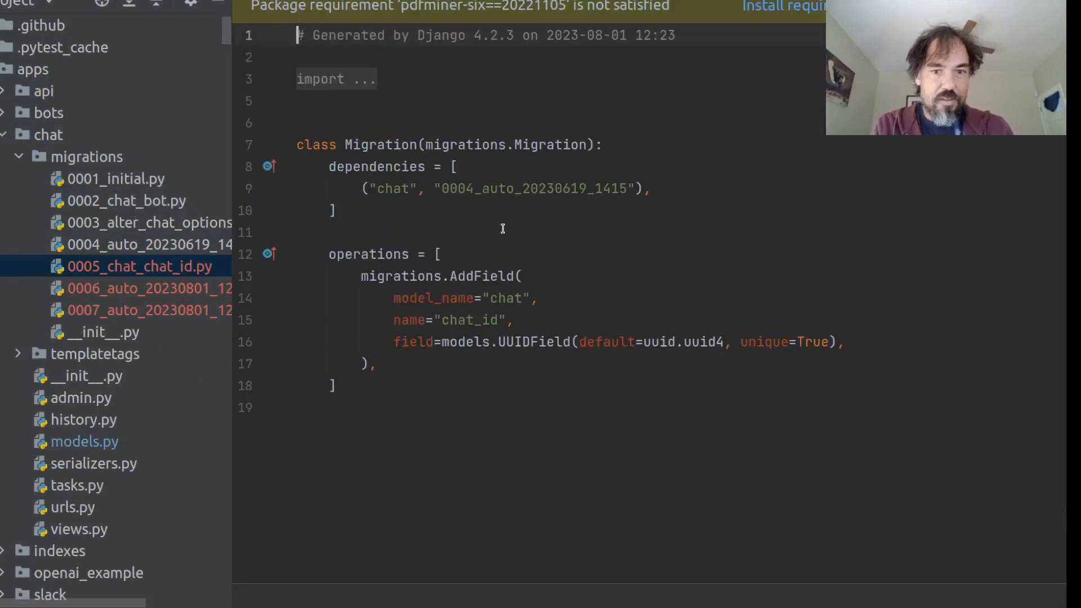
- Copy 0005's chat_id AddField into migration 0007 as a unique UUIDField AlterField
left_click_drag(441, 254, 335, 386)
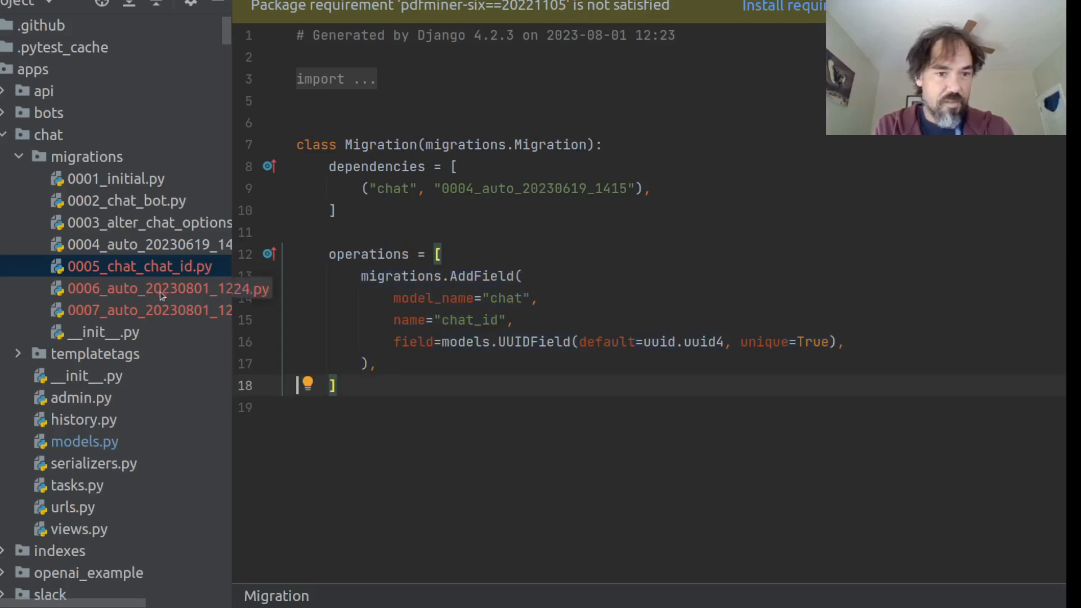
left_click(150, 310)
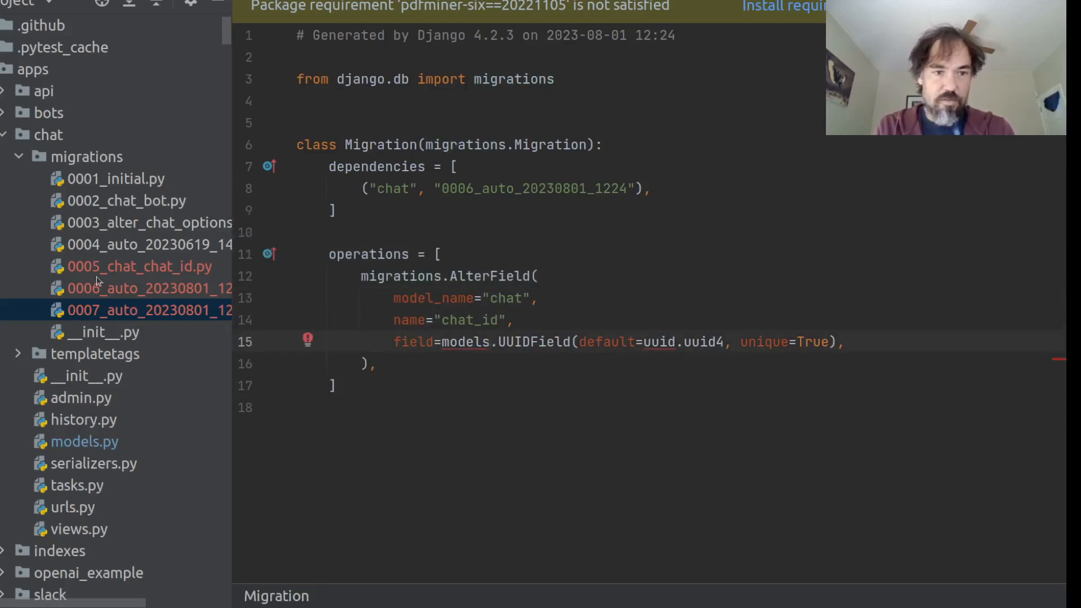
left_click(141, 267)
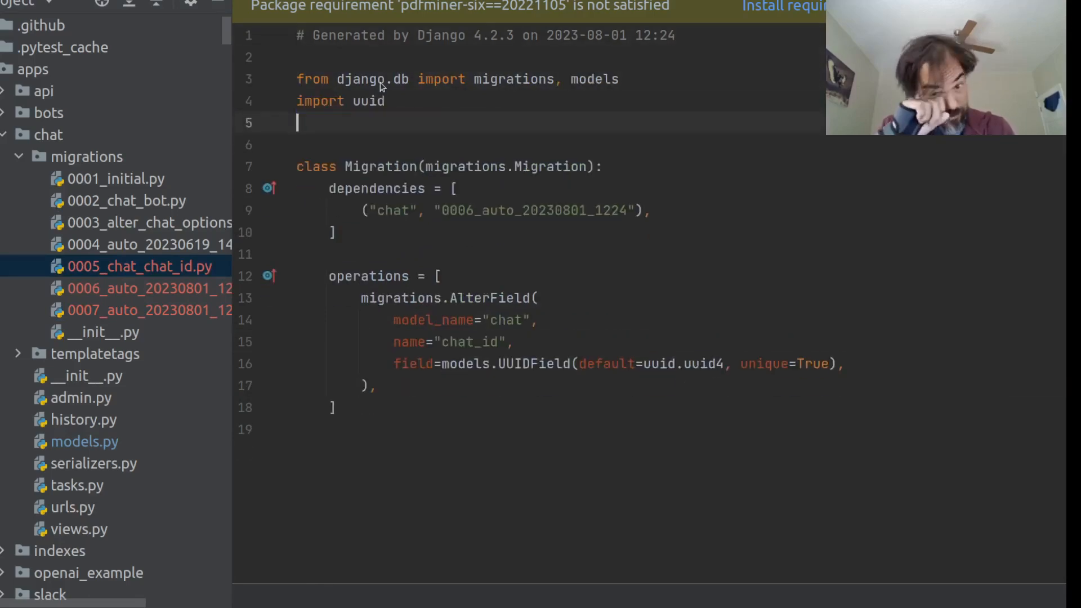
mouse_move(522, 266)
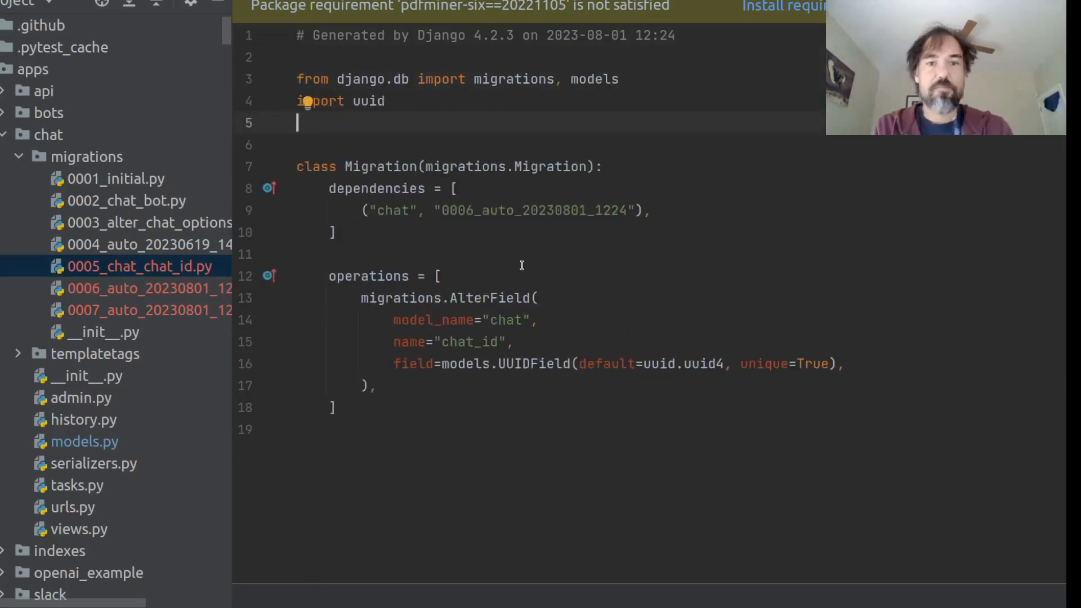
key("alt+tab")
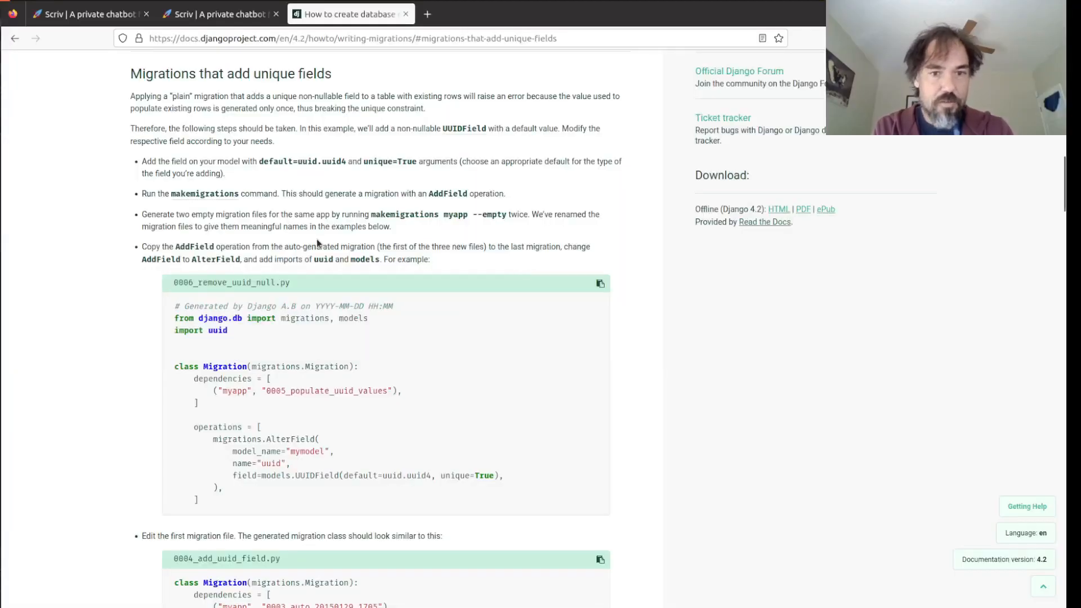
- Read the docs' UUID example and make 0005's chat_id AddField use null=True
scroll("down", 3)
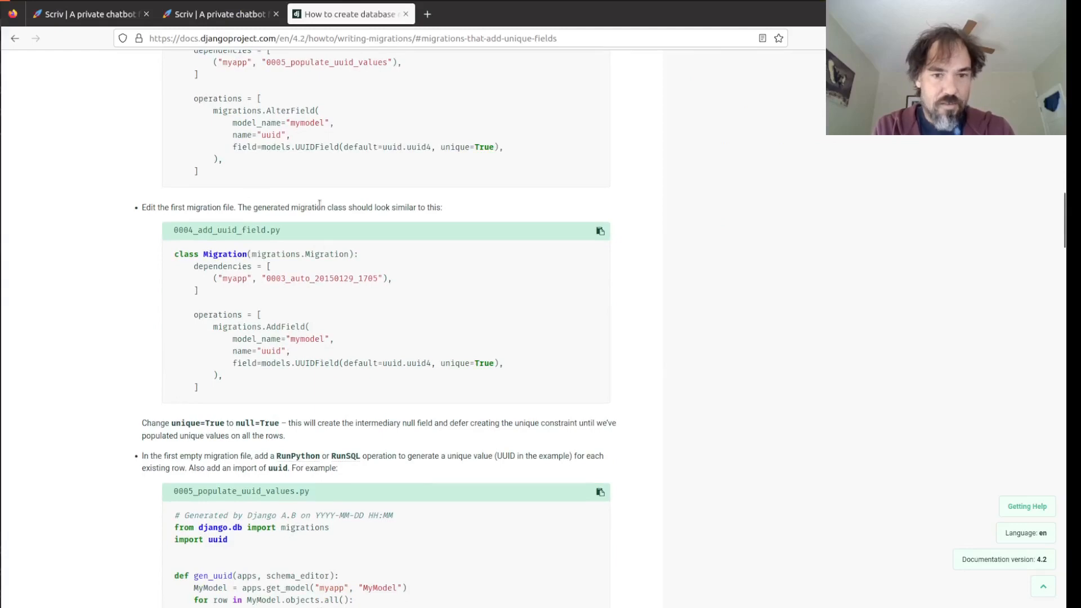
scroll("down", 3)
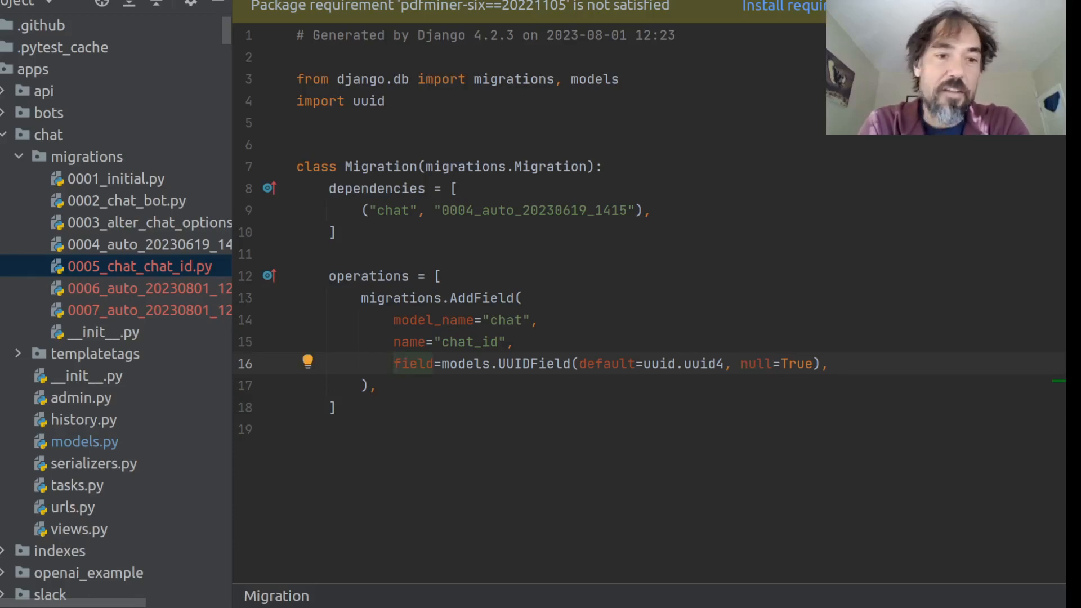
left_click(394, 365)
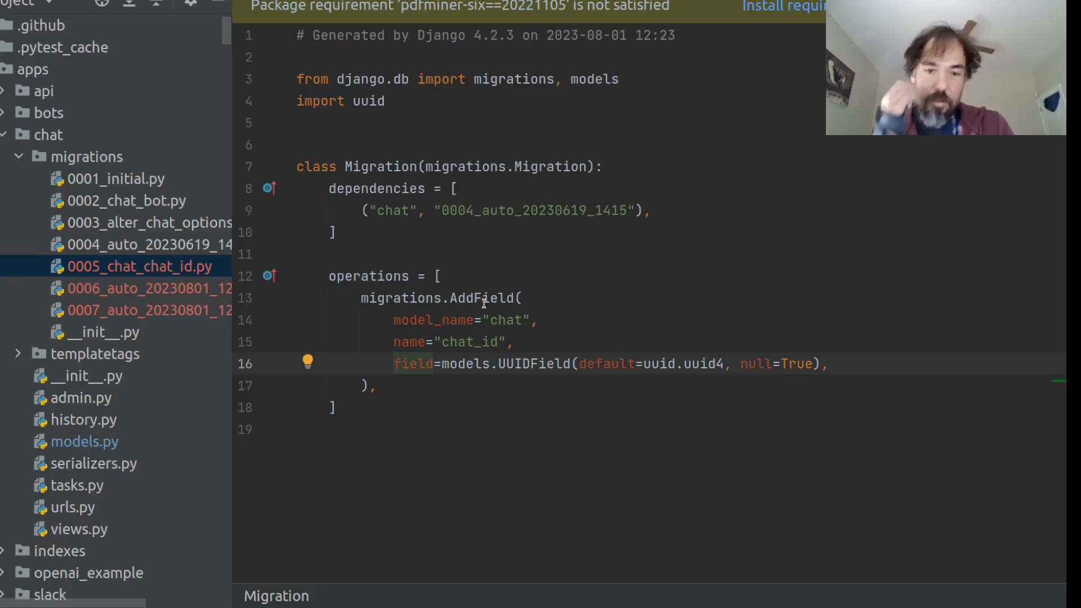
double_click(482, 298)
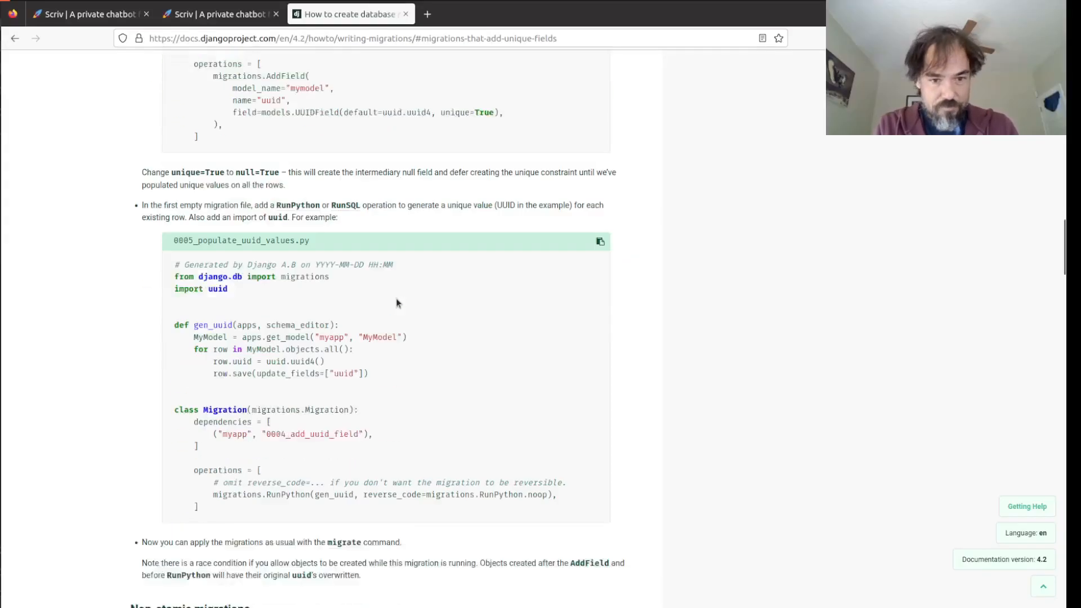
- Add RunPython(gen_uuid, reverse_code=RunPython.noop) to migration 0006 using the Chat model
scroll("down", 3)
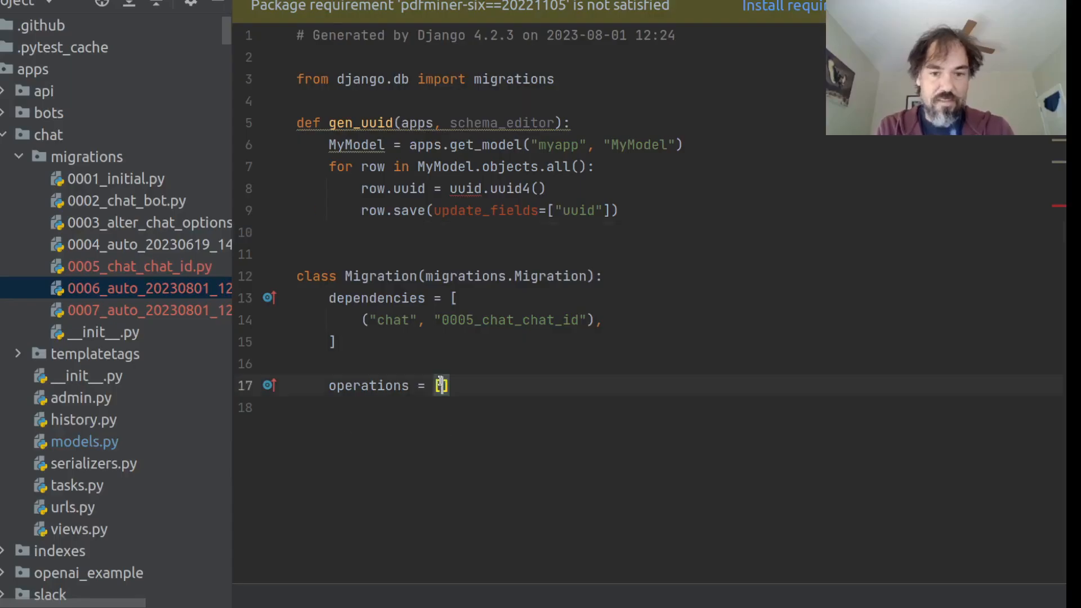
type("migrations.RunPython(gen_uuid, reverse_code=migrations.RunPython.noop),")
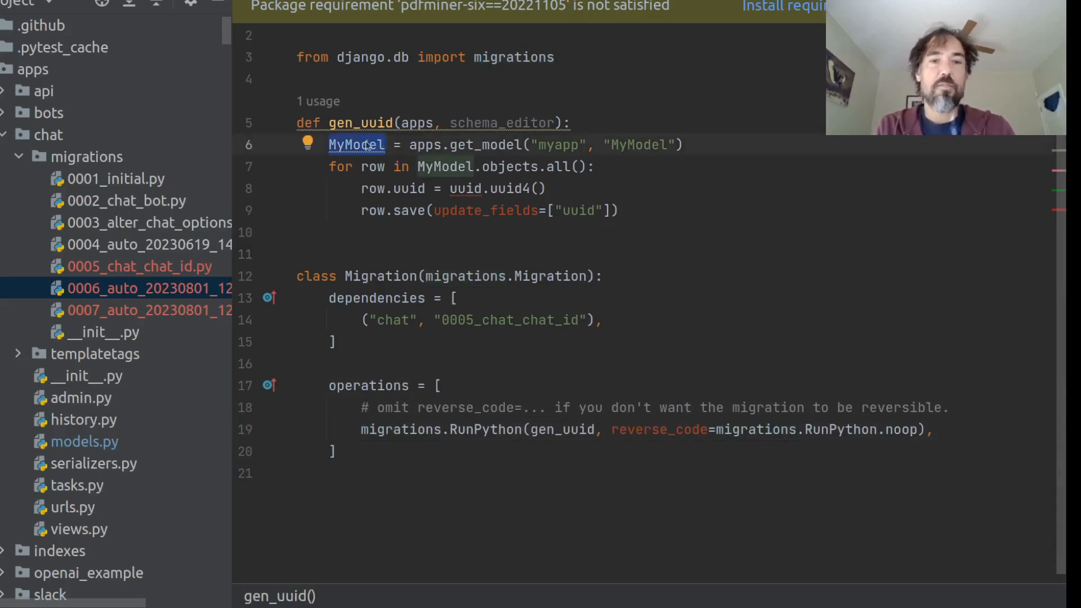
type("Chat")
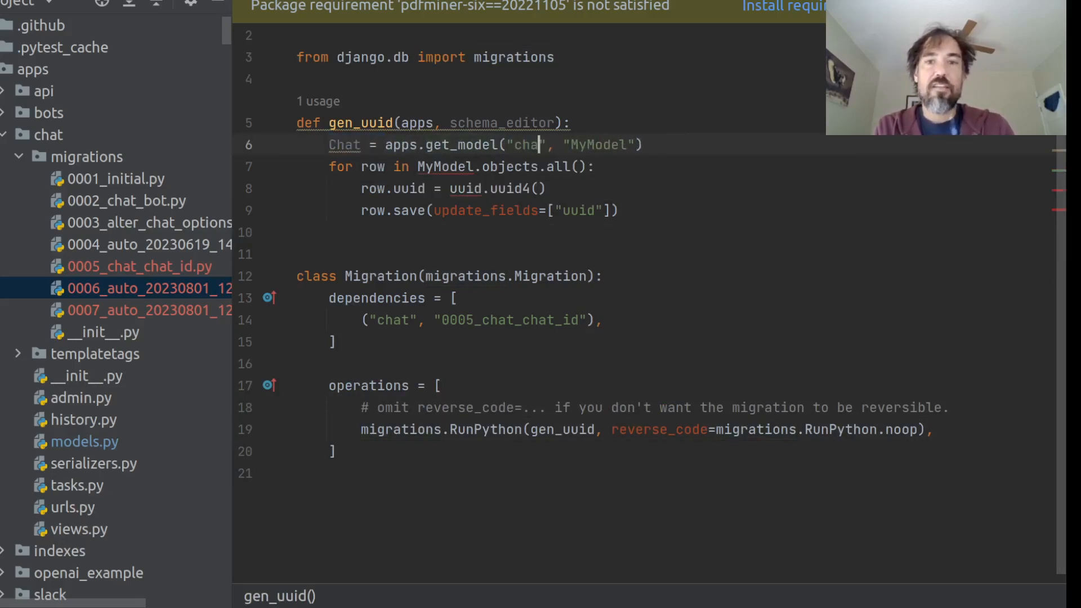
type("Chat")
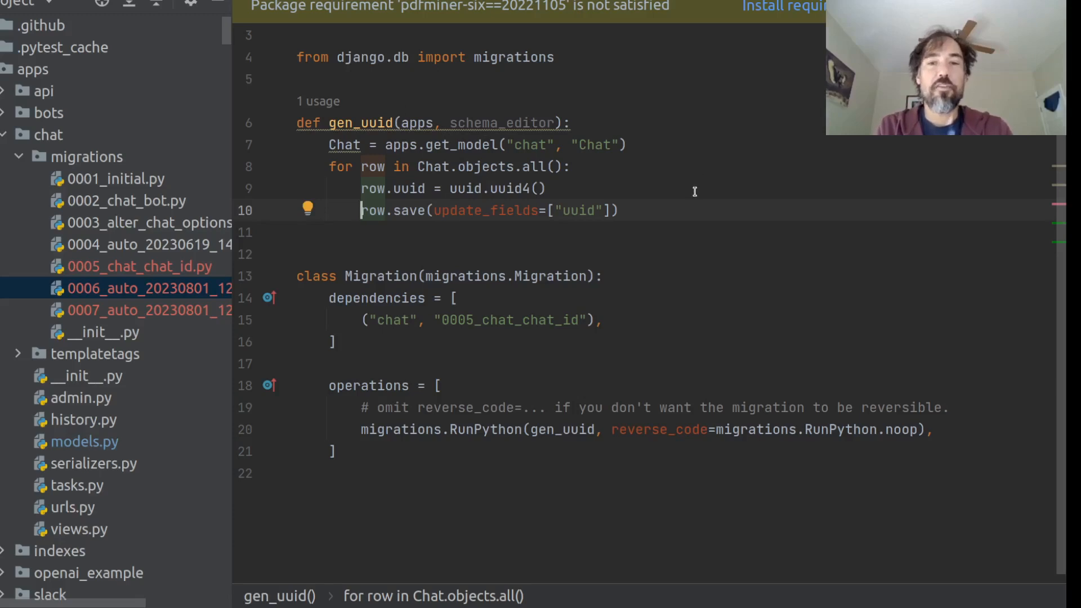
- Add a print(f"Setting {row.uuid} on {row.pk}") line inside the gen_uuid row loop
key("Enter")
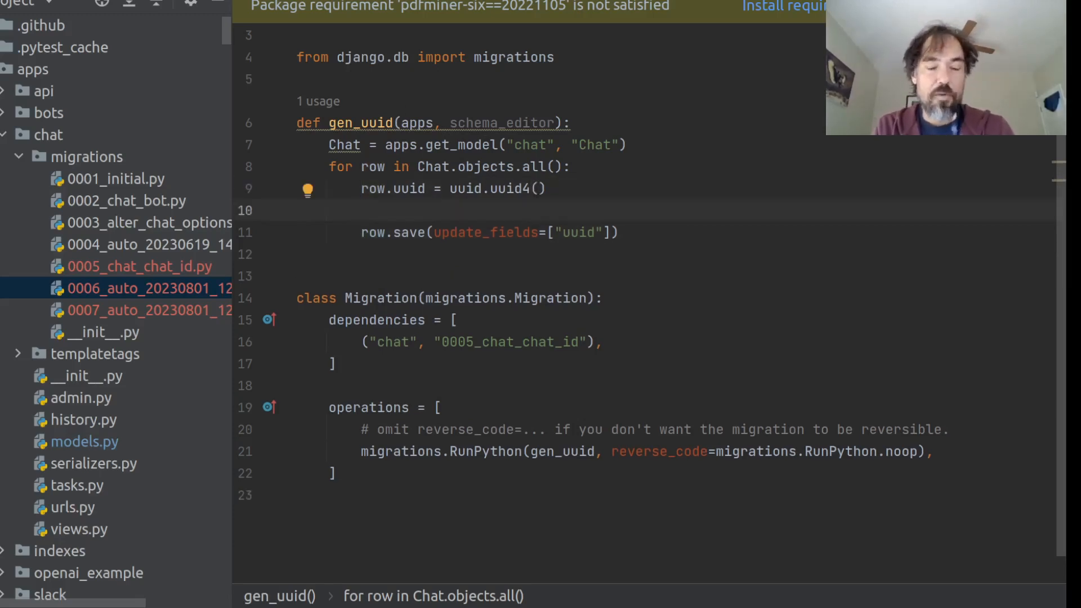
type("pwri")
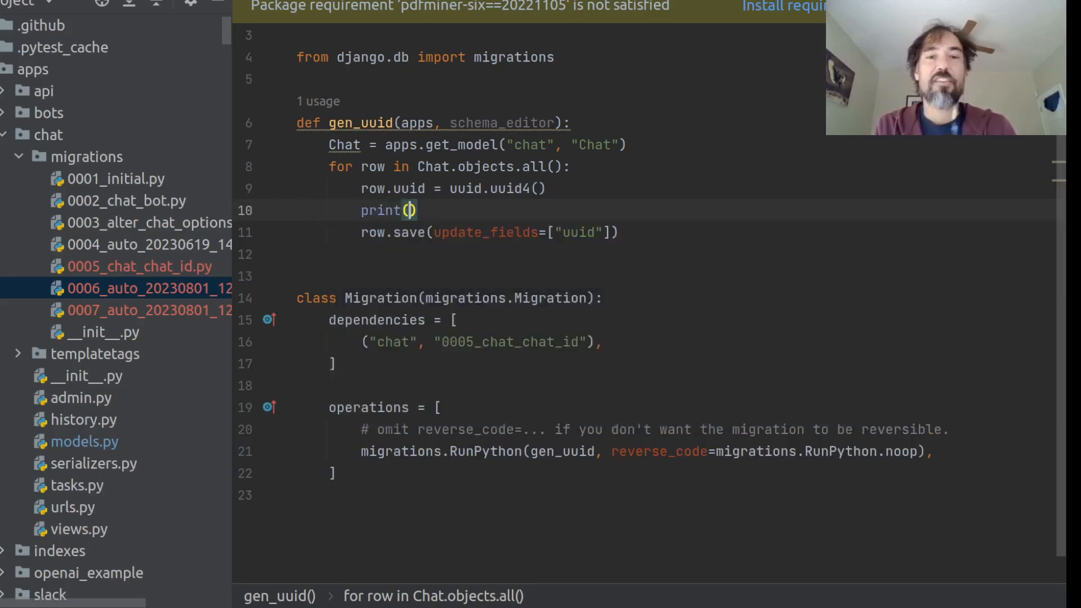
type("\"")
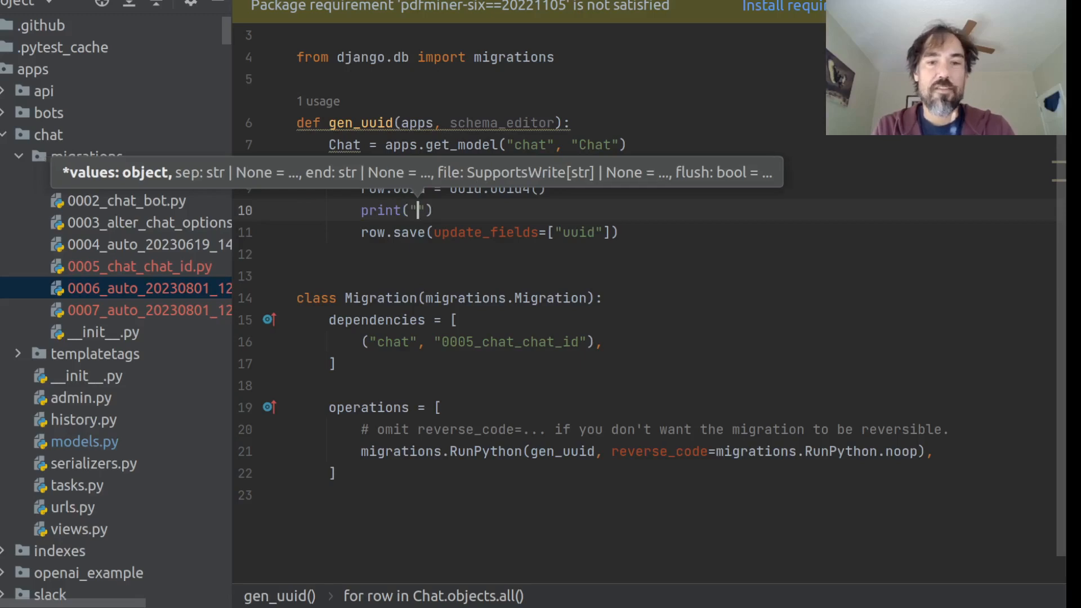
type("f\"Setting")
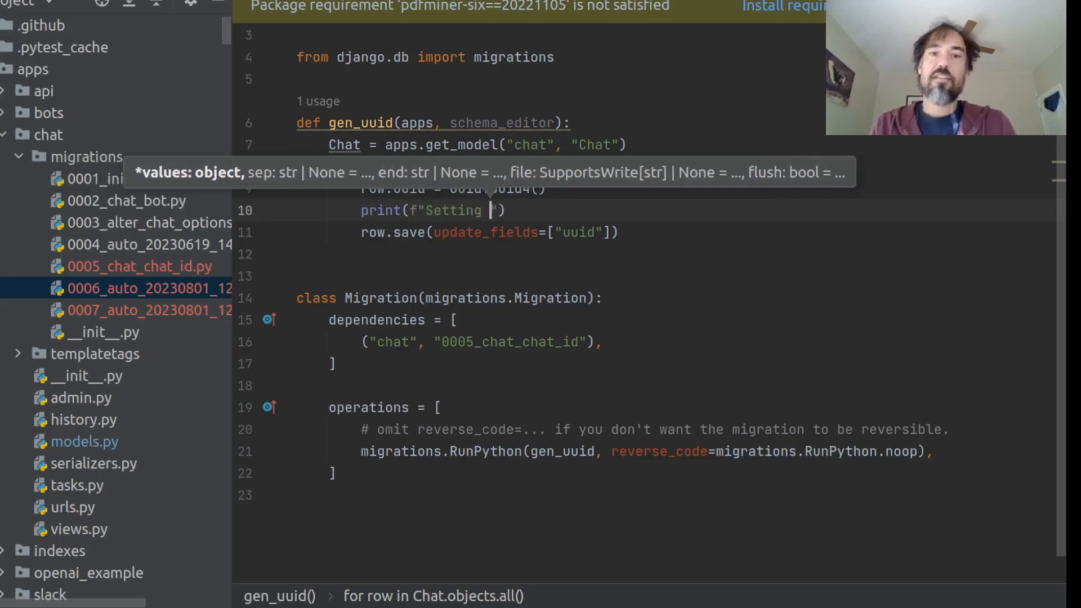
type("{}")
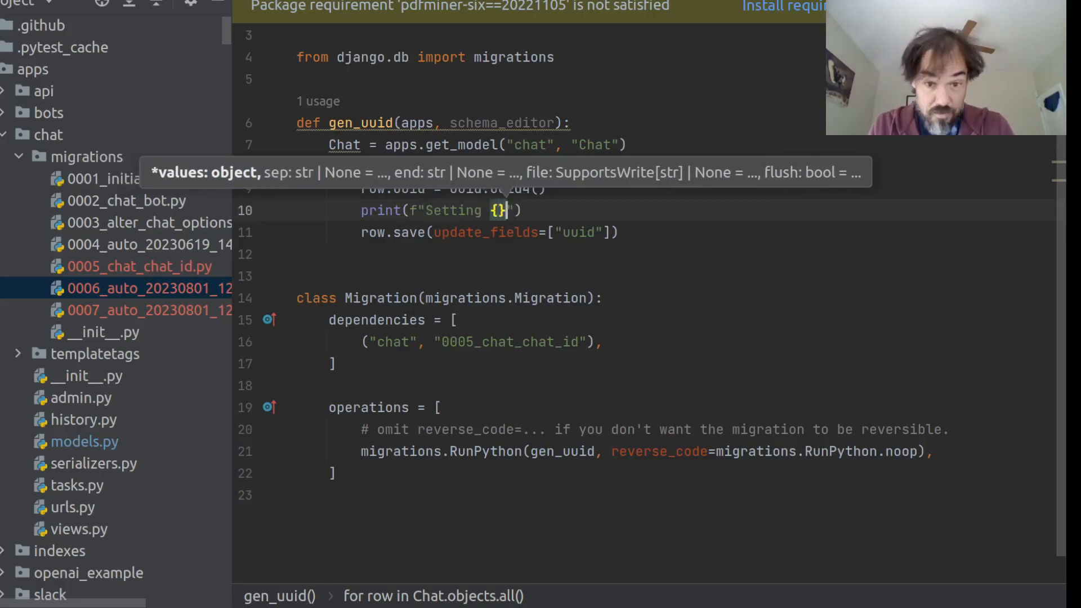
type("row.uuid")
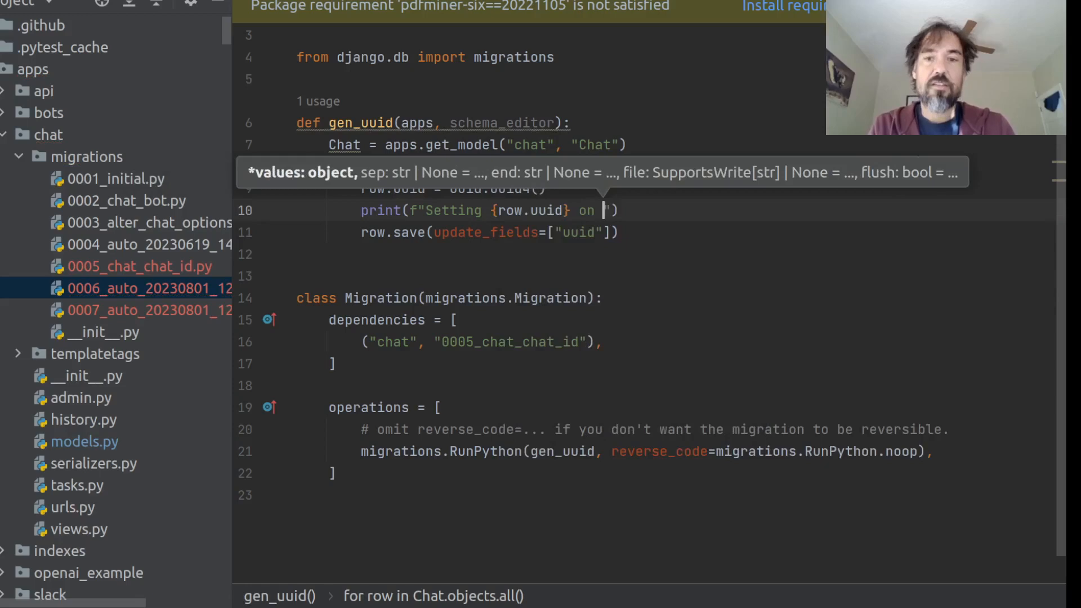
type("{row.pk}")
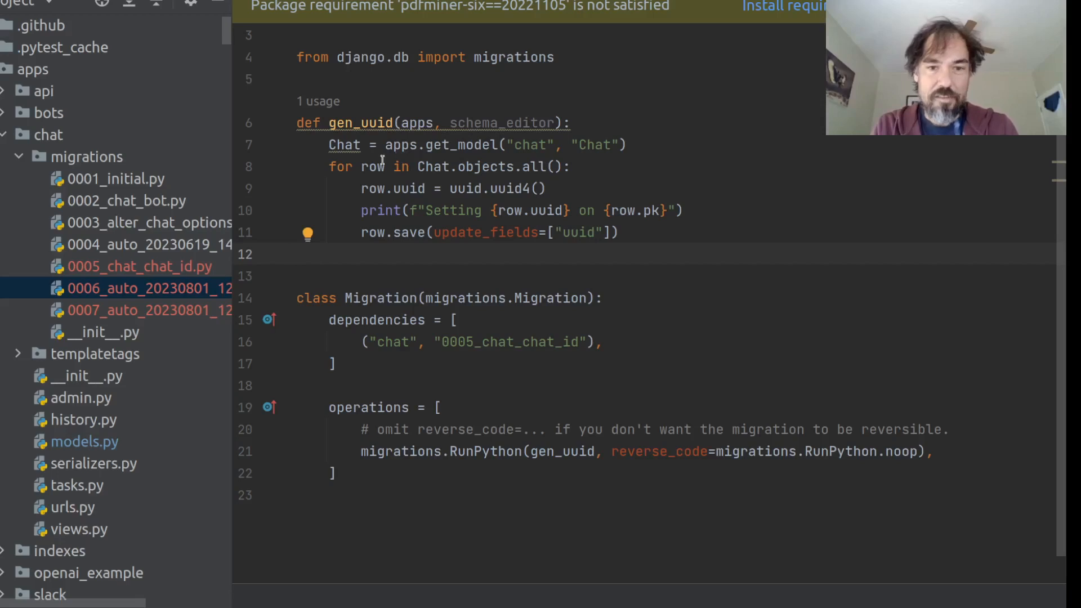
double_click(372, 167)
type("chat")
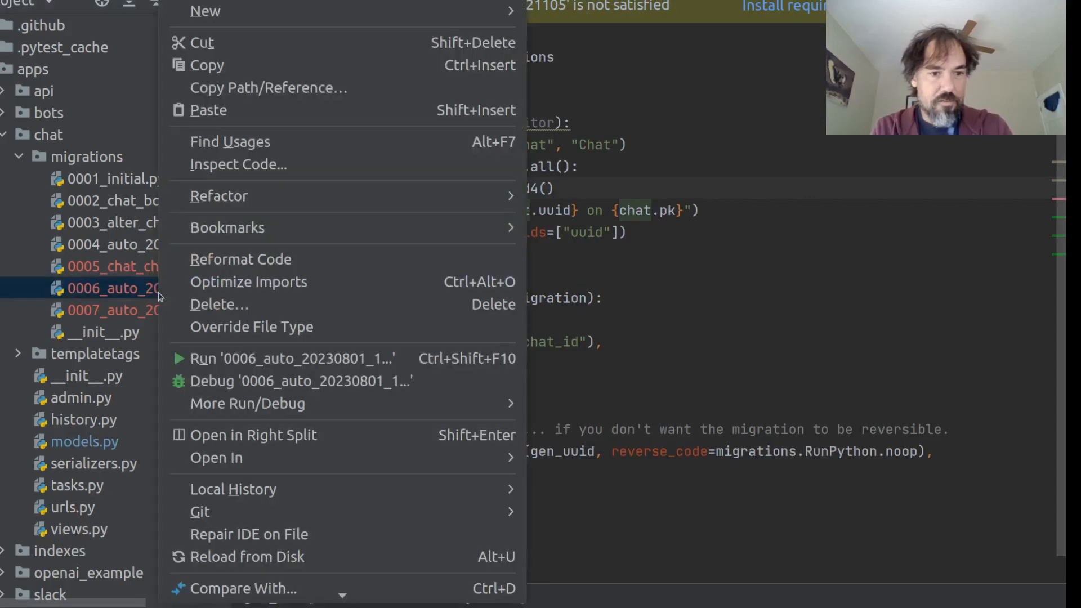
mouse_move(371, 196)
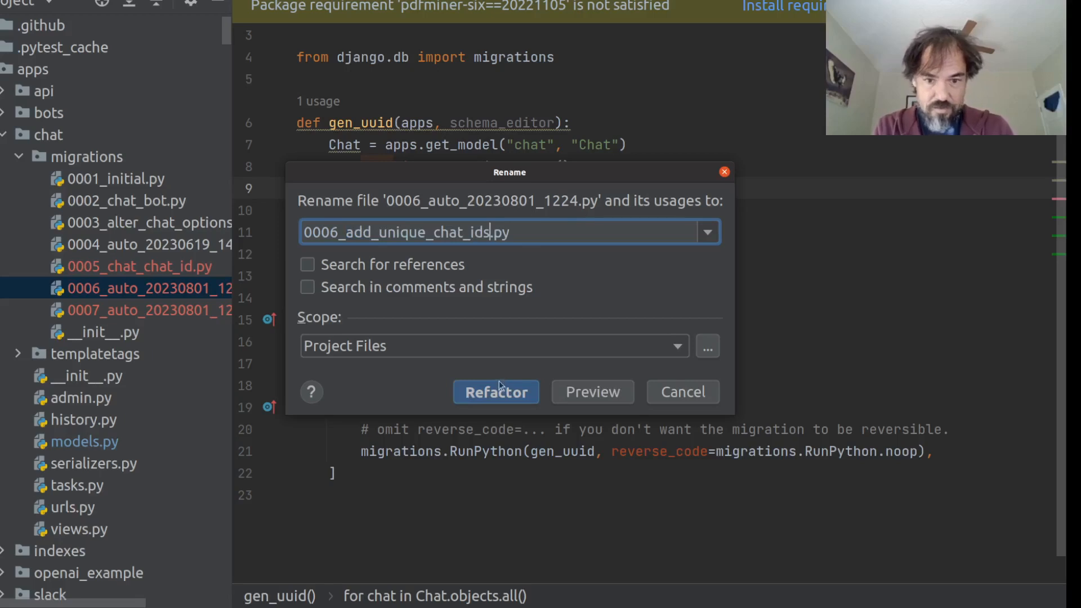
- Confirm renaming the migration file to 0006_add_unique_chat_ids.py
left_click(496, 392)
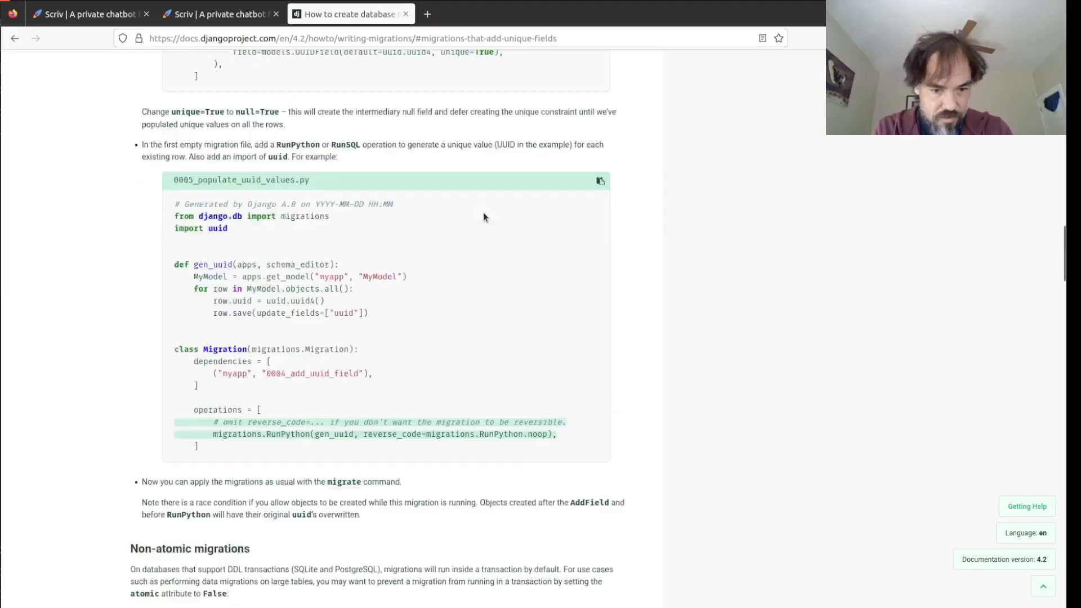
- Enter ./manage.py migrate in the terminal
scroll("down", 3)
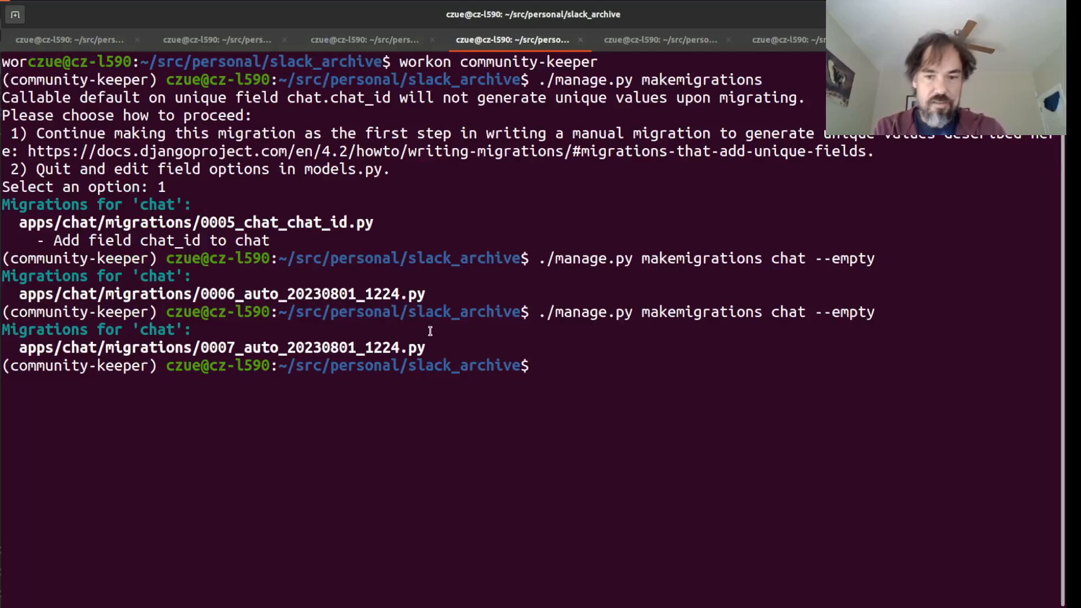
type("./manage.py might")
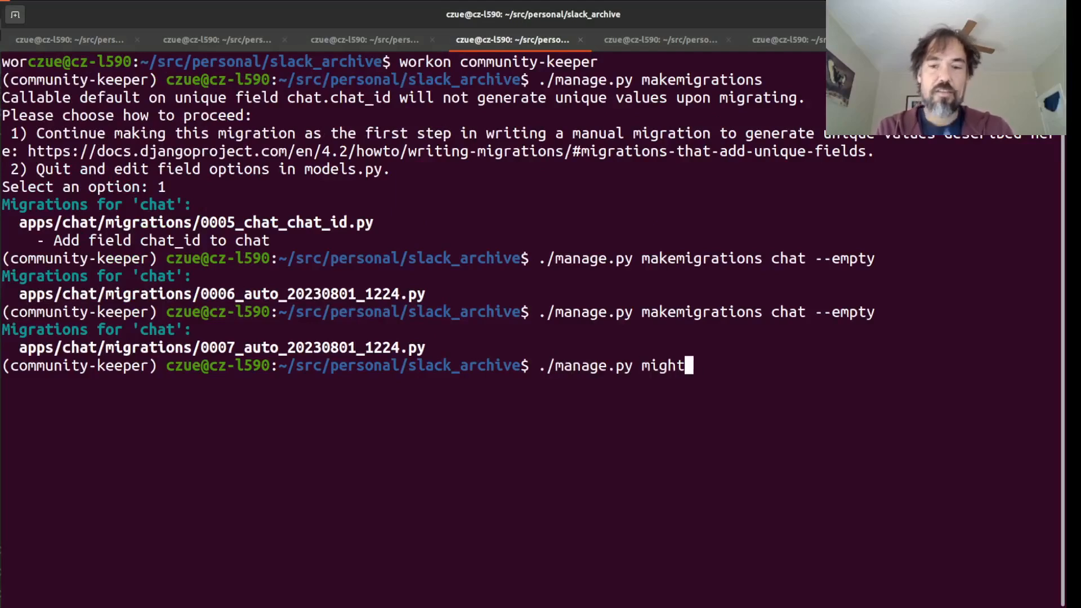
type("migrate")
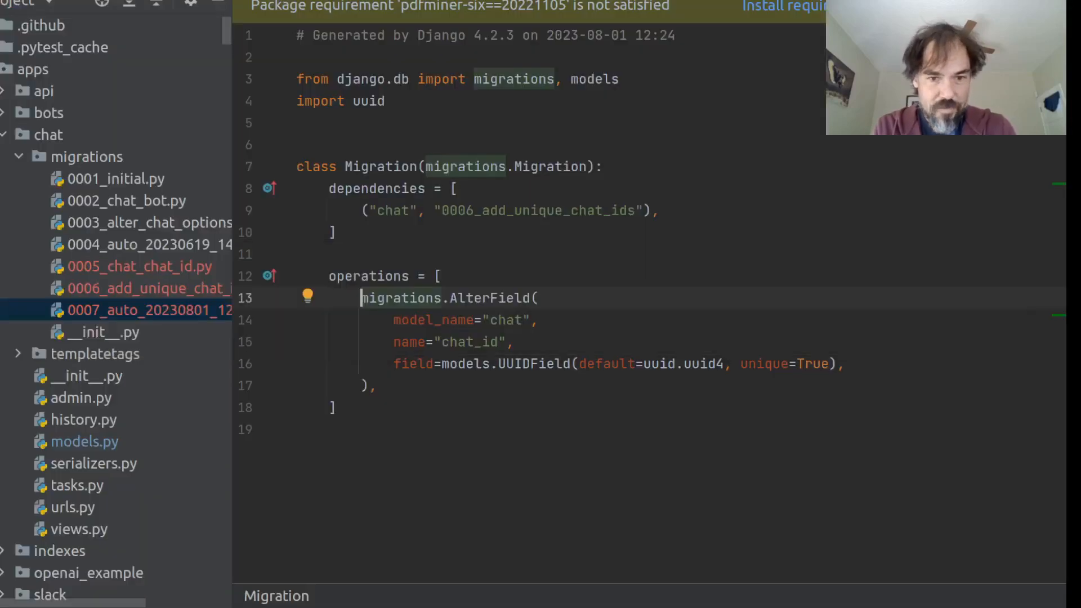
- Correct gen_uuid's assignment, then apply migrations and review the per-chat Setting UUID output
key("ctrl+tab")
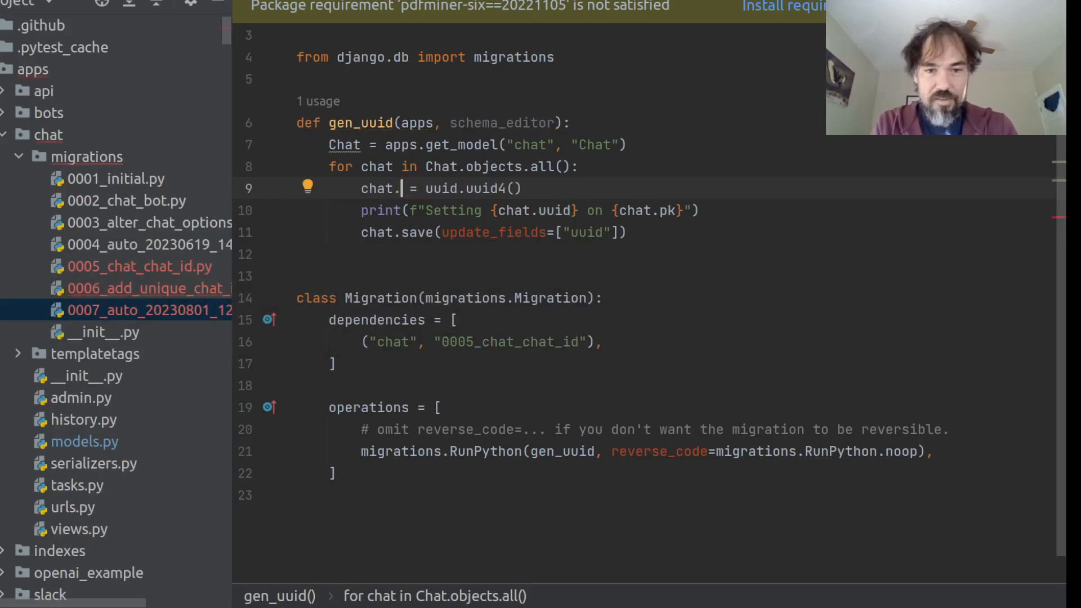
type("cu")
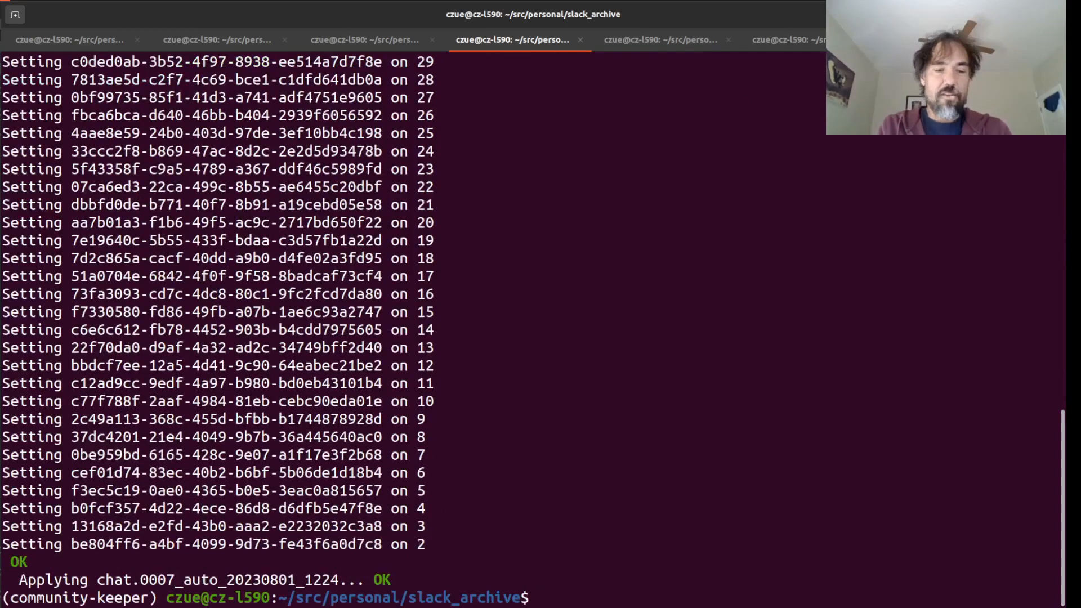
double_click(226, 401)
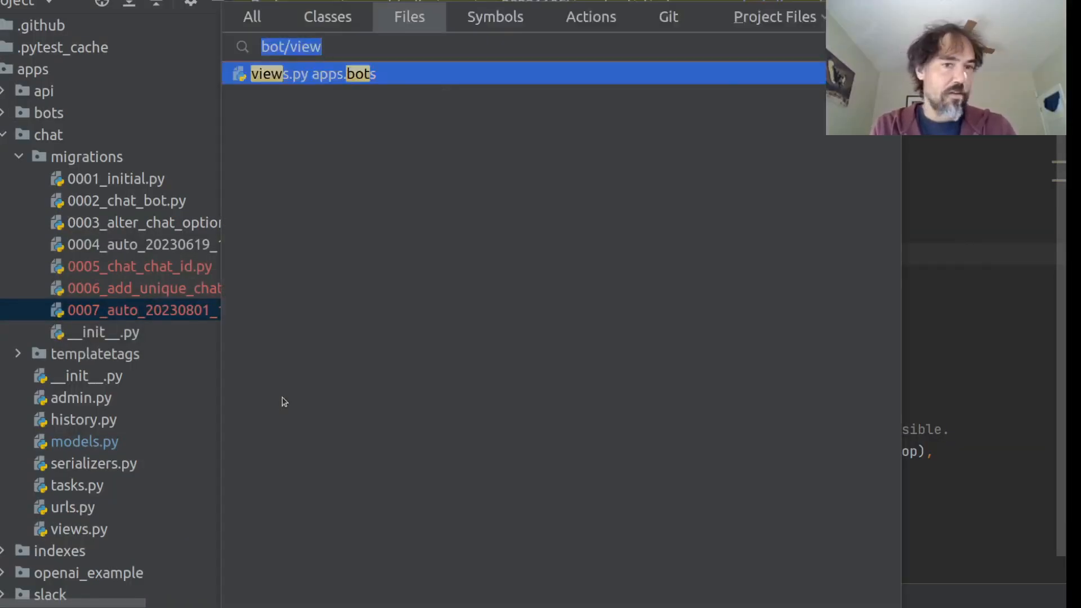
- In chat/urls.py, change the single_chat route converter from <int:chat_id> to <uuid:chat_id>
type("chat/")
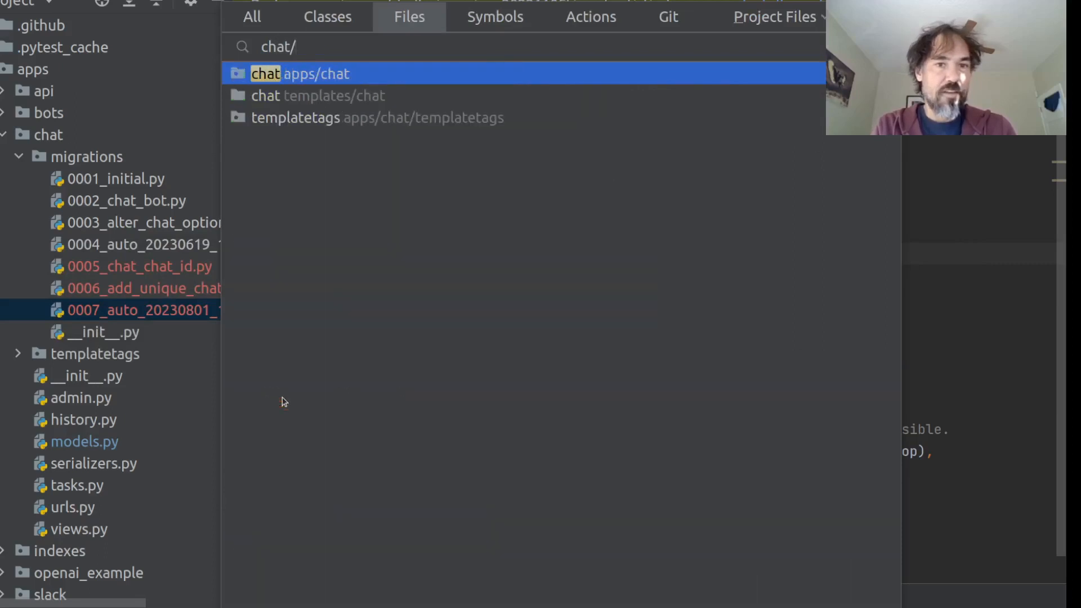
type("view")
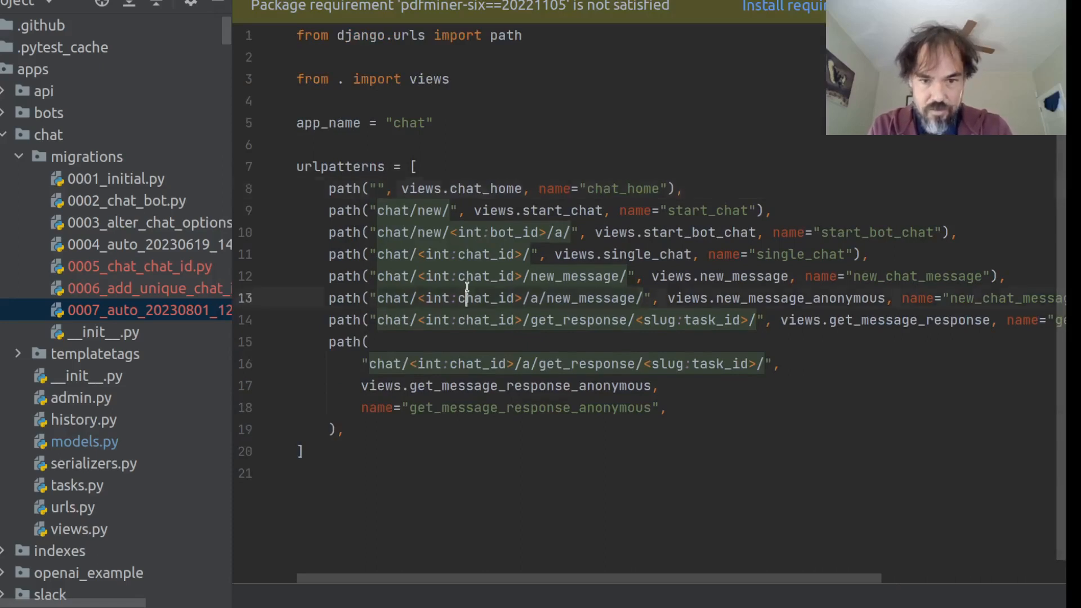
left_click(451, 254)
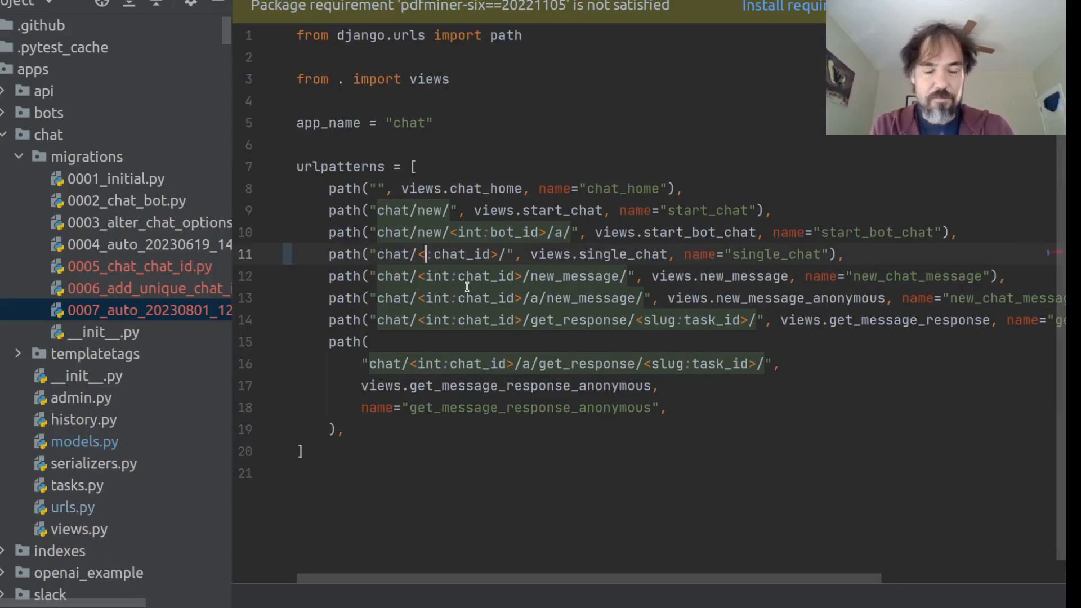
type("uuid")
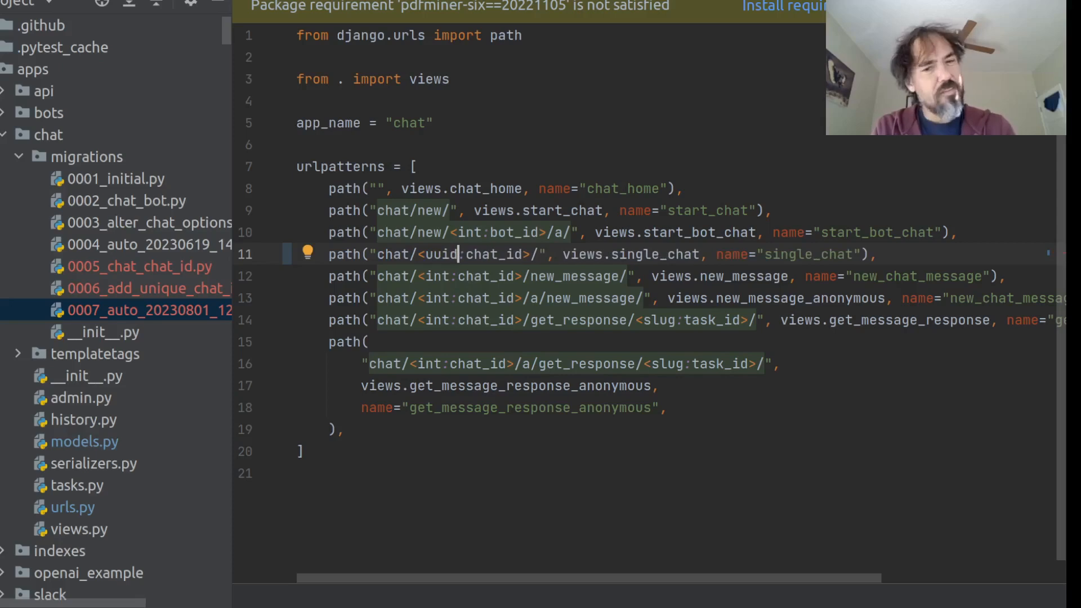
- Type chat_id as str in the single_chat view, then return to the URL patterns
type("str, chat_id: int):")
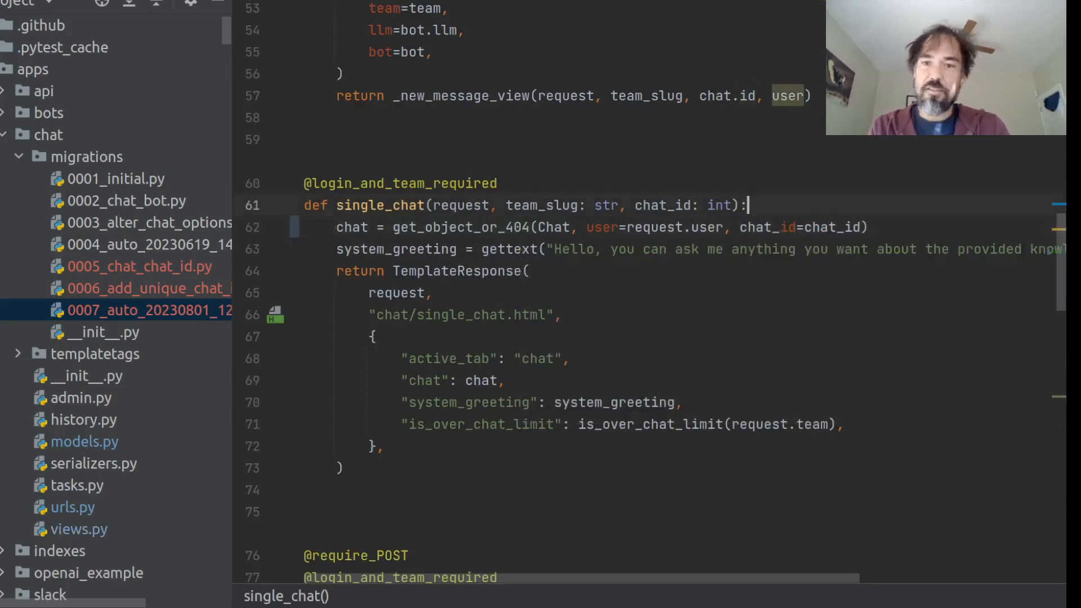
type("str")
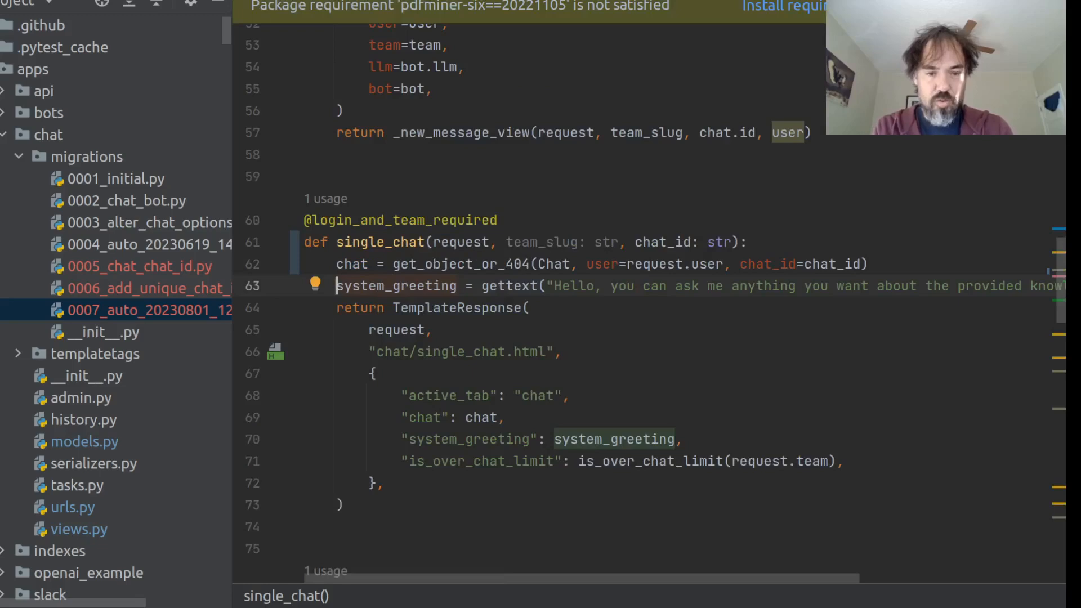
key("ctrl+tab")
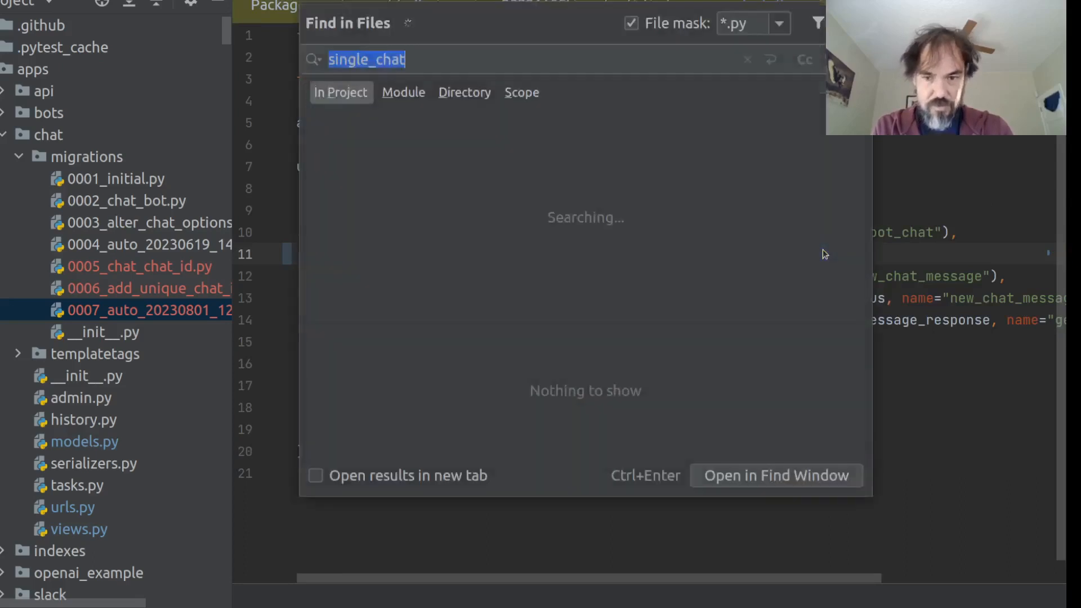
- Search the project's Python files for 'chat:single'
type("chat:single")
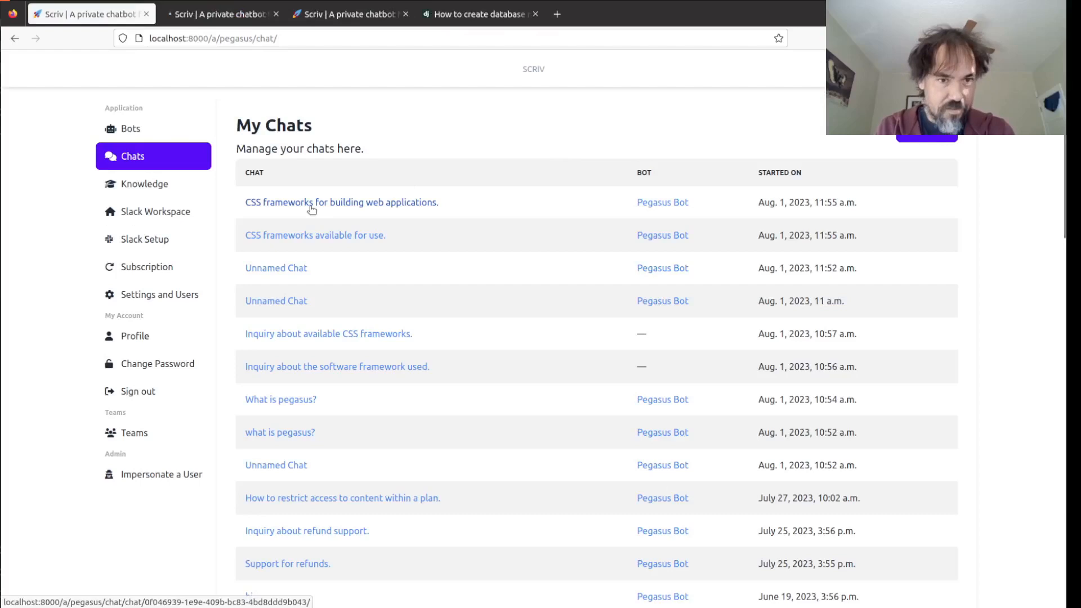
- Open the 'CSS frameworks for building web applications' chat and see the invalid-UUID ValidationError
left_click(341, 202)
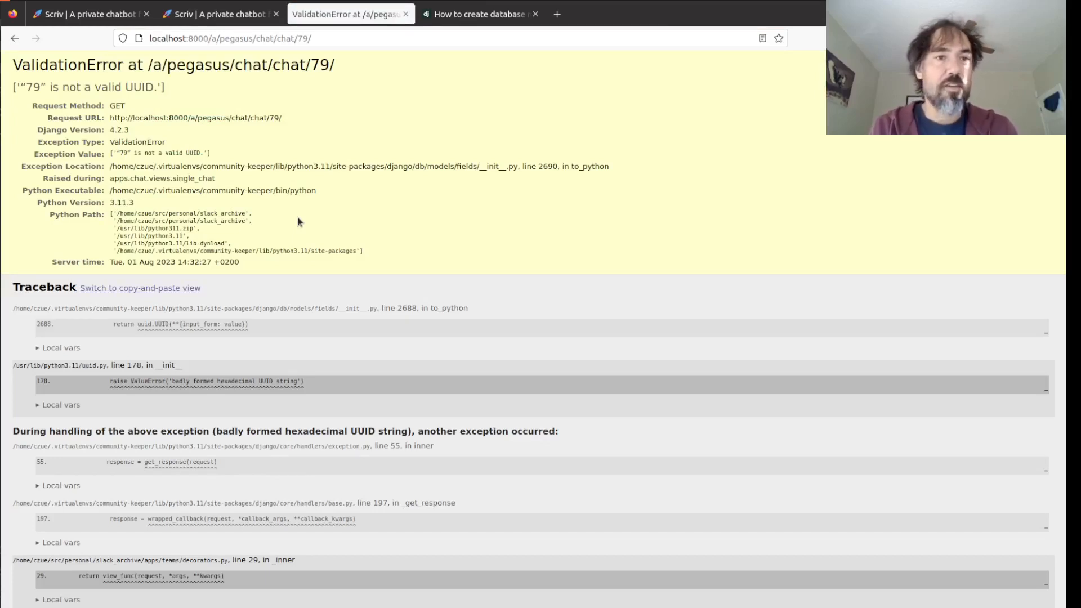
left_click(88, 13)
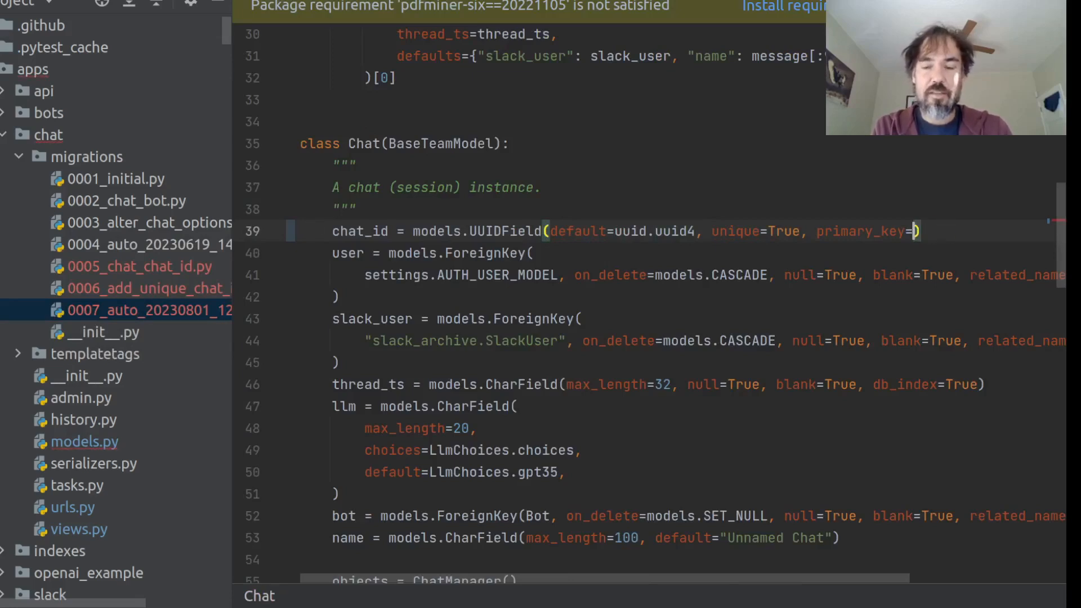
type("True")
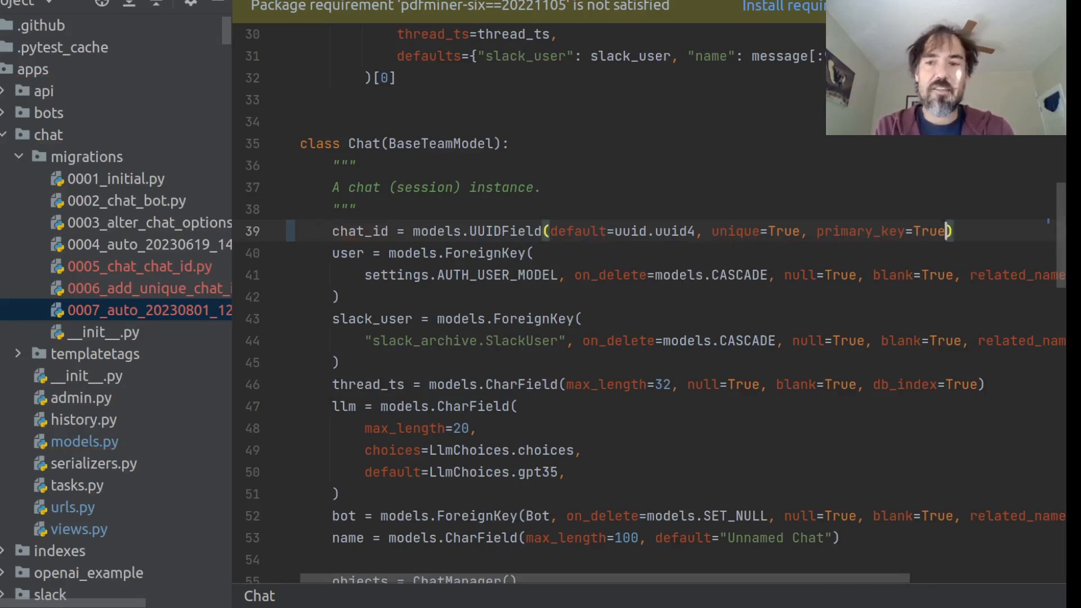
key("BackSpace")
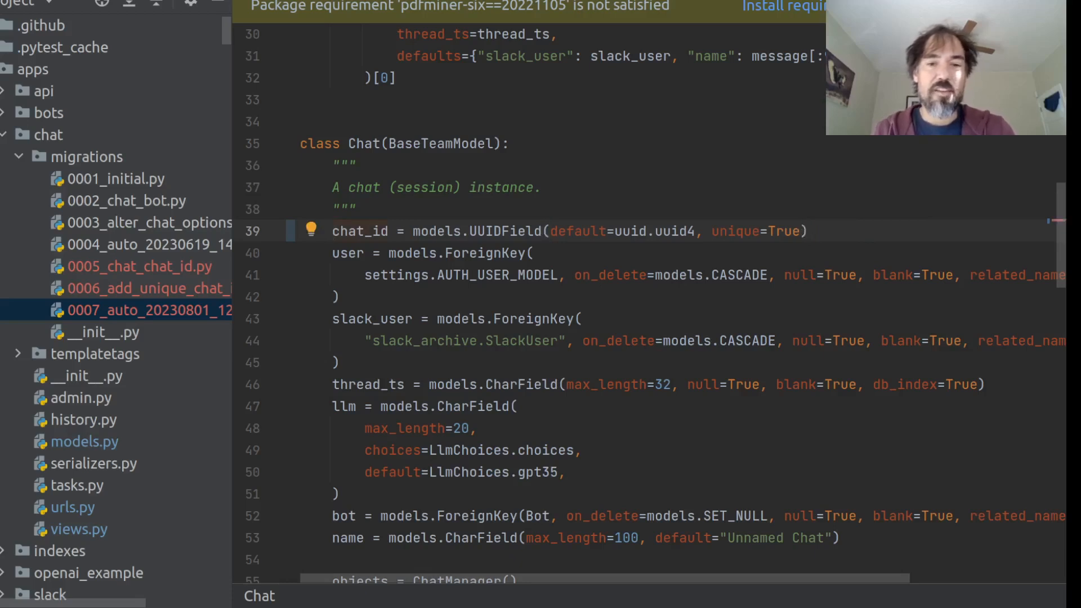
mouse_move(589, 132)
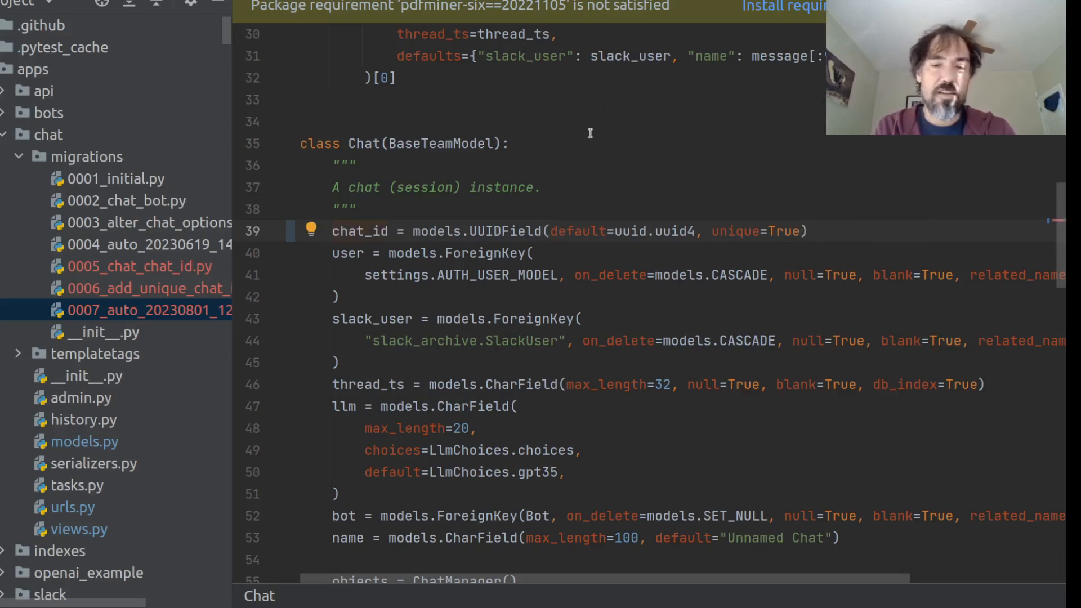
mouse_move(571, 181)
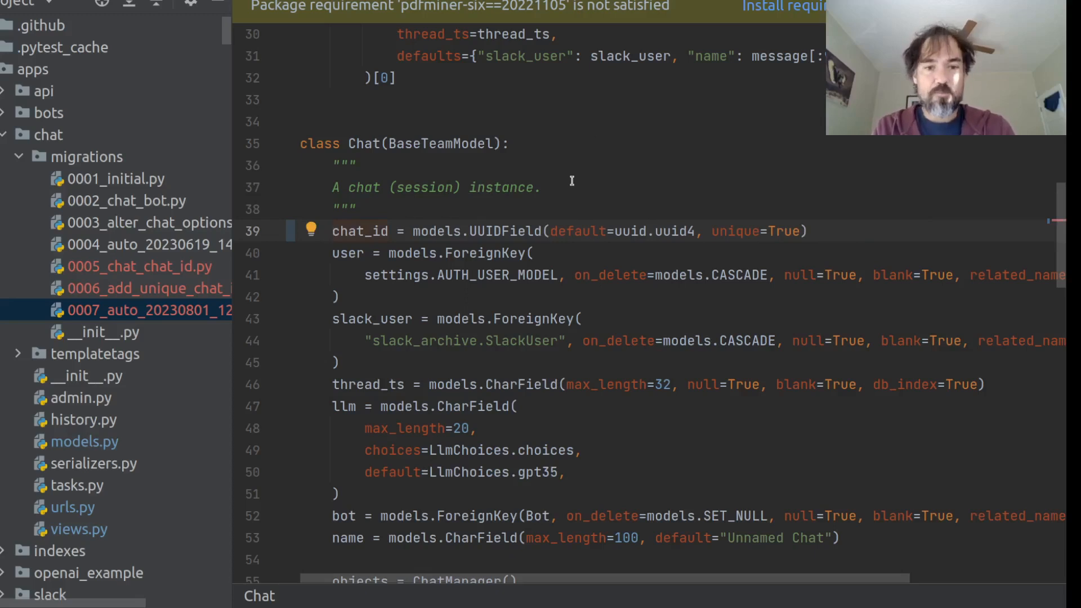